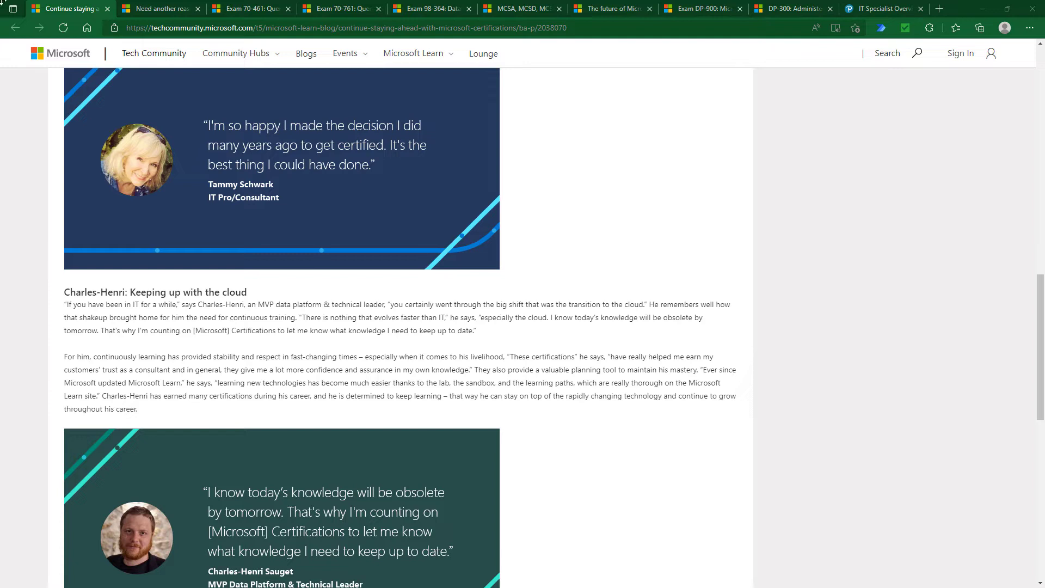
{"action": "mouse_move", "coordinate": [306, 497]}
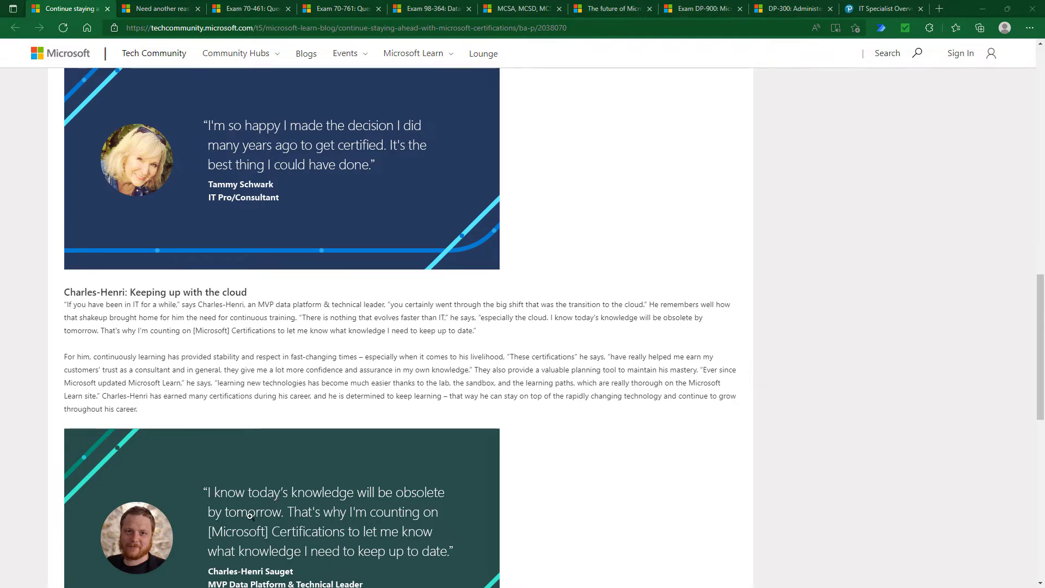
{"action": "mouse_move", "coordinate": [415, 544]}
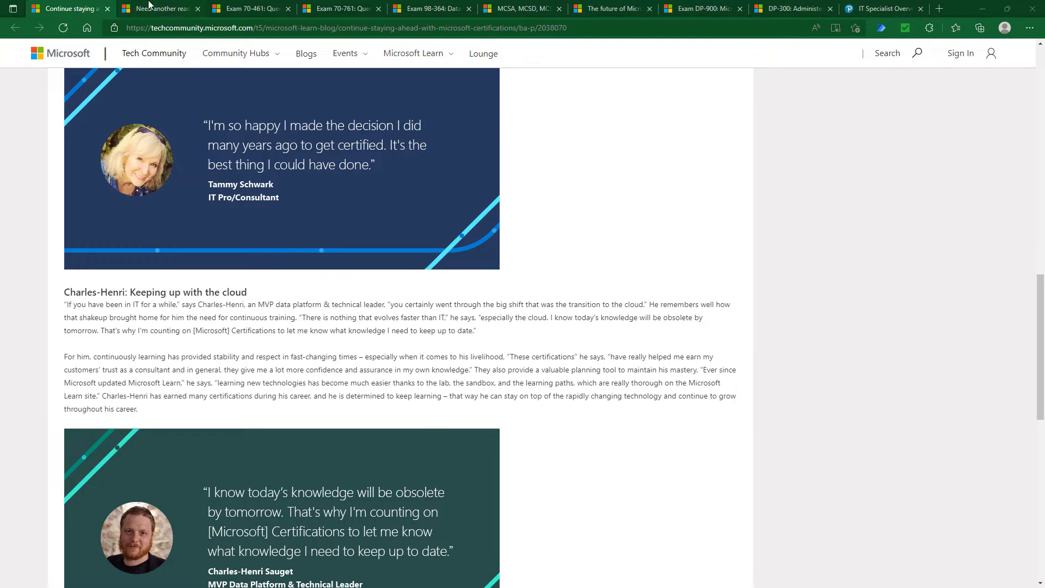
- Open the 'Need another reason' certification article and toggle a highlight on the 'Make more money' heading
{"action": "left_click", "coordinate": [160, 8]}
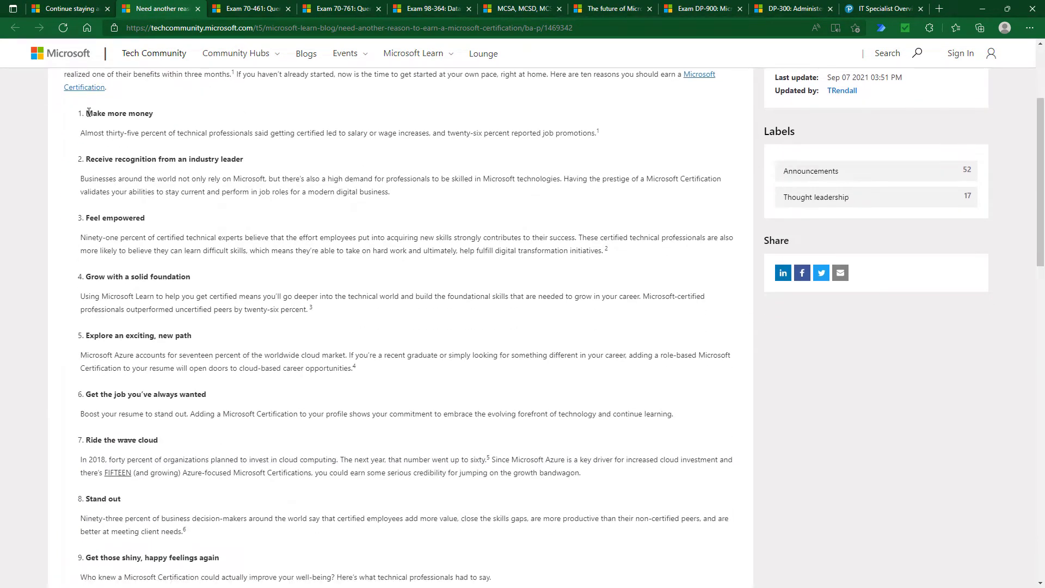
{"action": "double_click", "coordinate": [119, 114]}
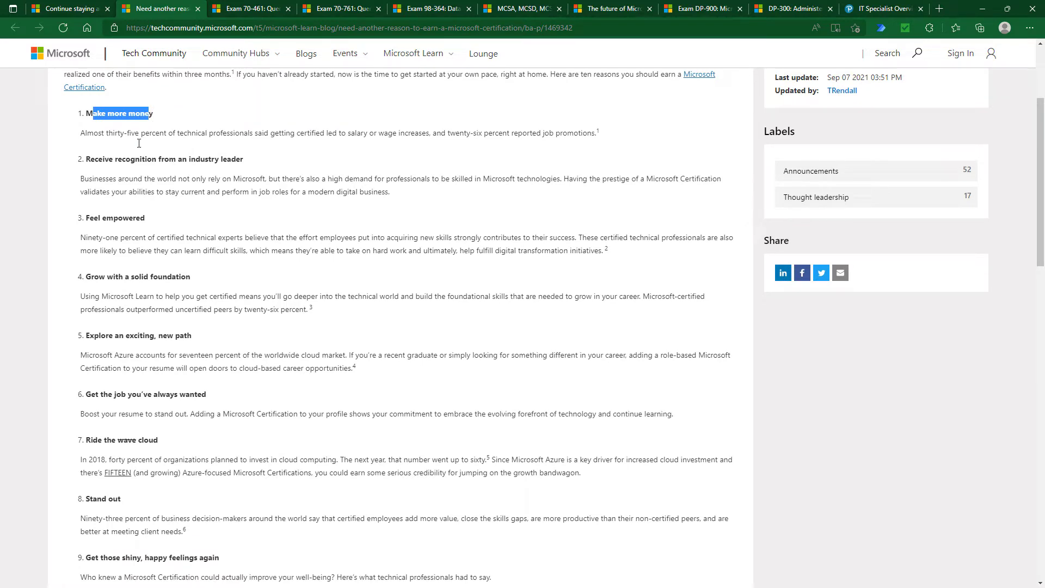
{"action": "double_click", "coordinate": [120, 158]}
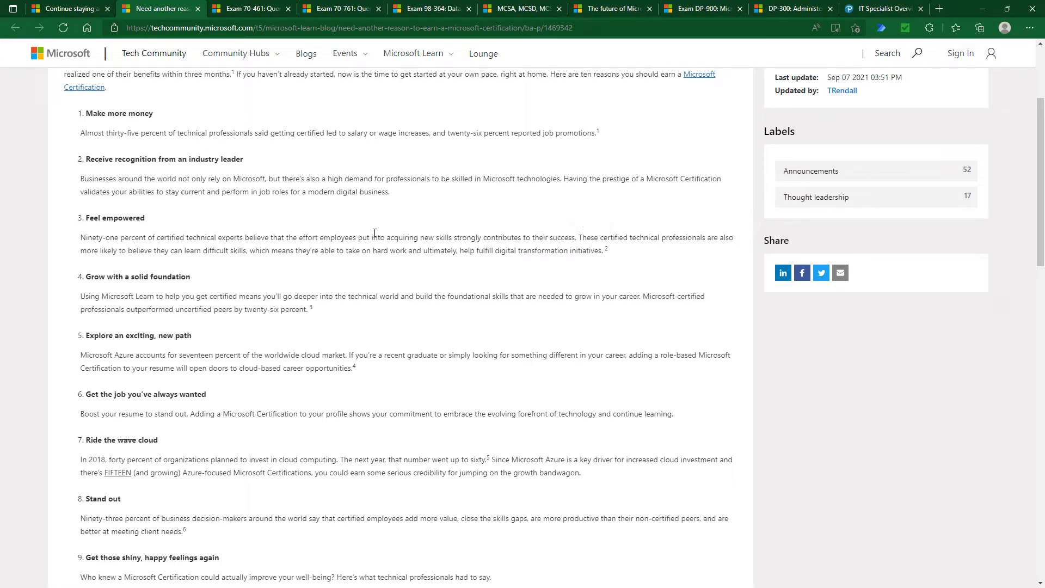
{"action": "mouse_move", "coordinate": [431, 293]}
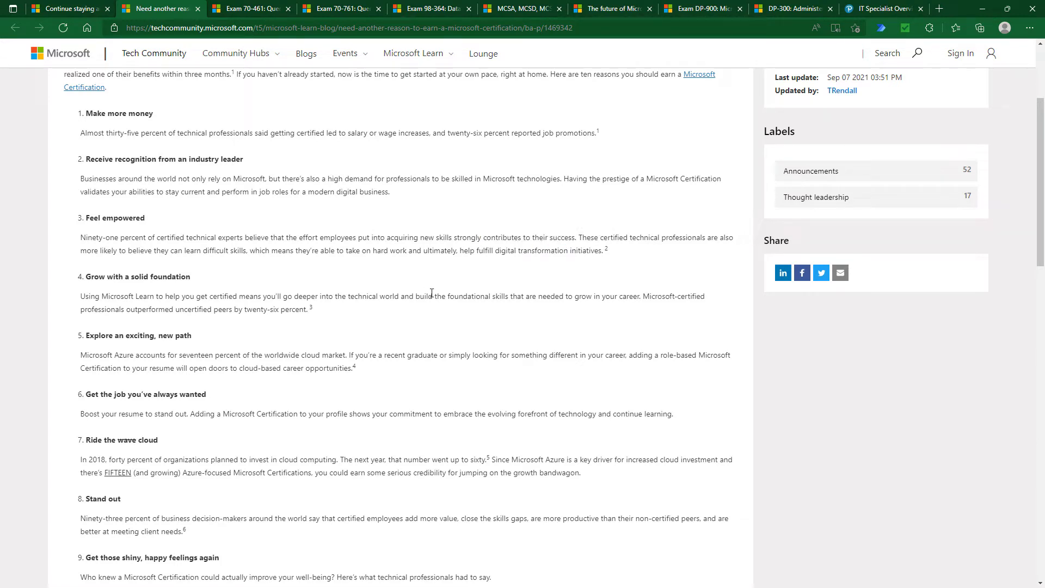
{"action": "mouse_move", "coordinate": [397, 318]}
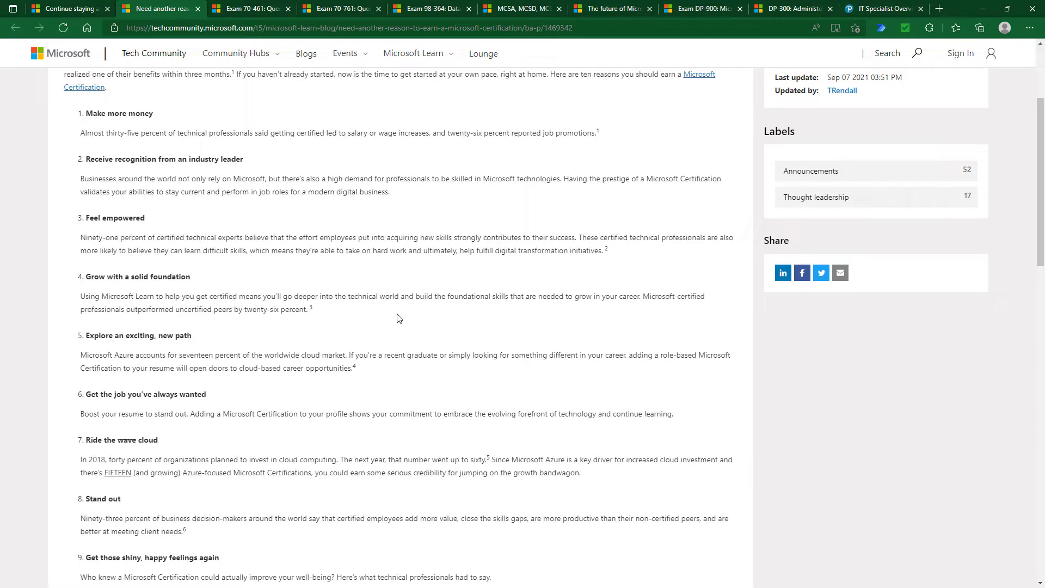
- Switch to the Exam 70-461 Querying Microsoft SQL Server 2012/2014 tab
{"action": "left_click", "coordinate": [246, 8]}
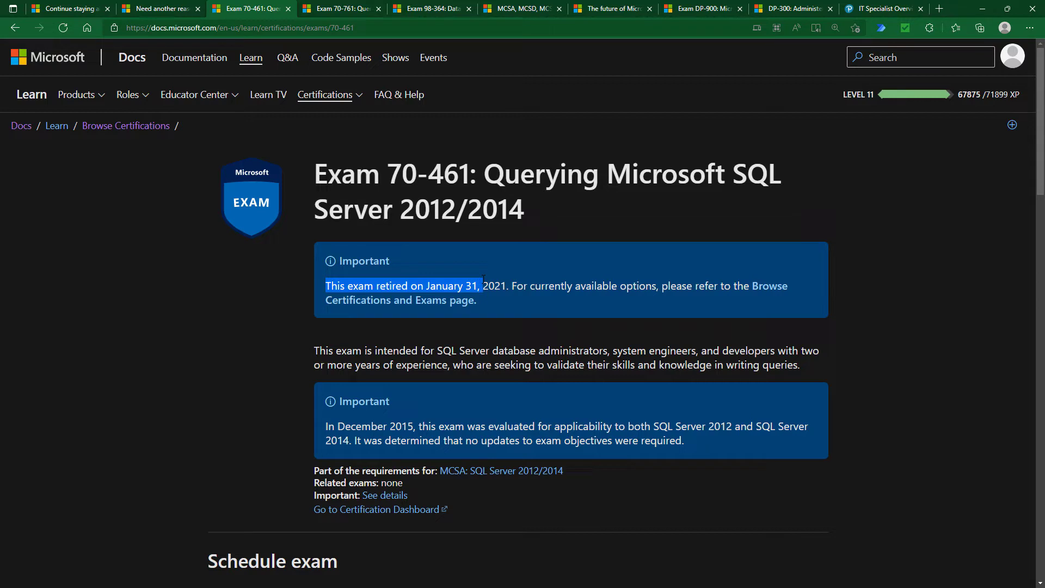
{"action": "mouse_move", "coordinate": [511, 31]}
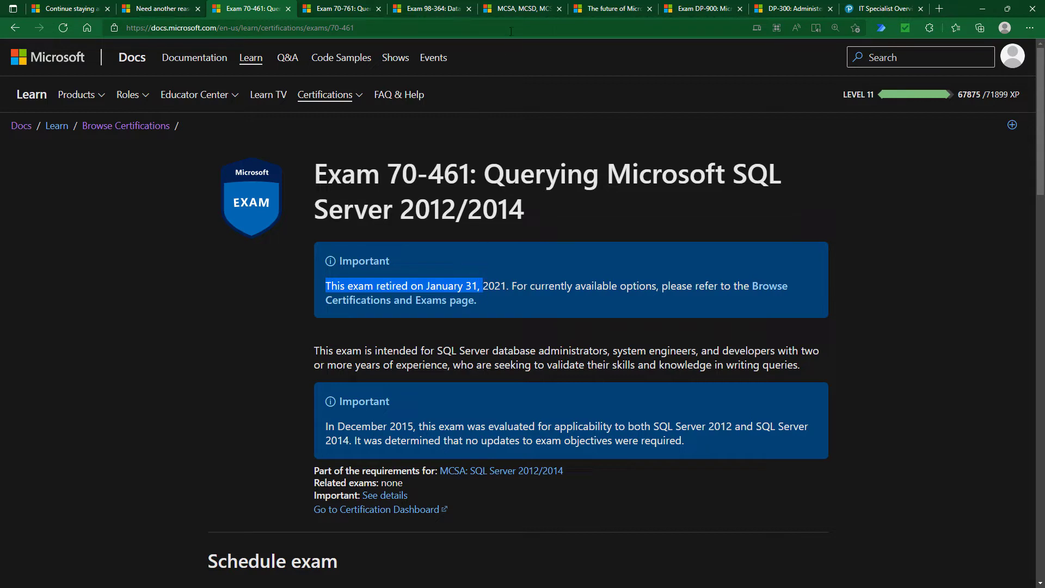
{"action": "mouse_move", "coordinate": [523, 8]}
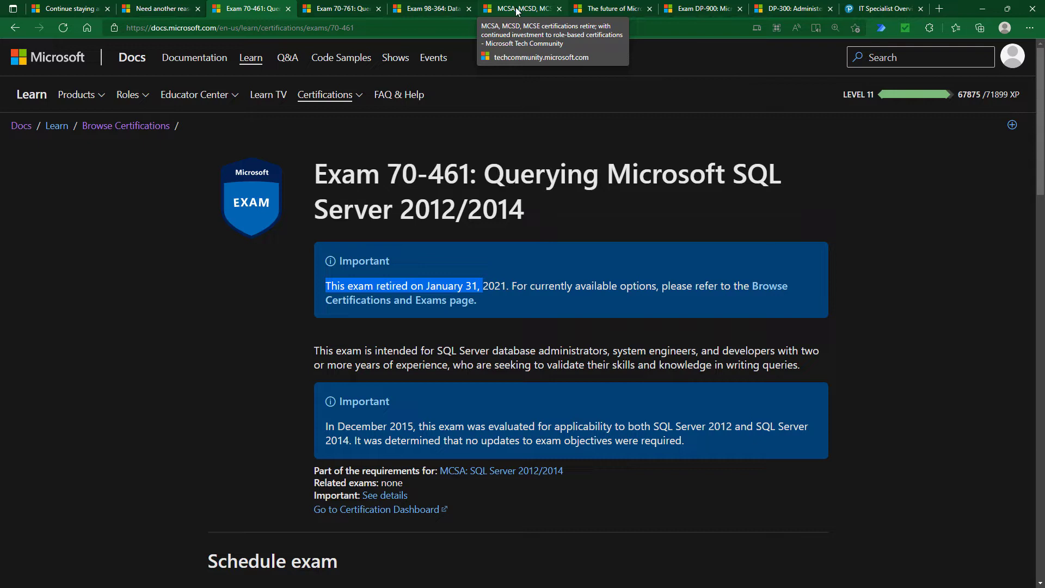
- Open the MCSA, MCSD, MCSE retirement article, highlight its title, and scroll to the retiring exams
{"action": "left_click", "coordinate": [522, 8]}
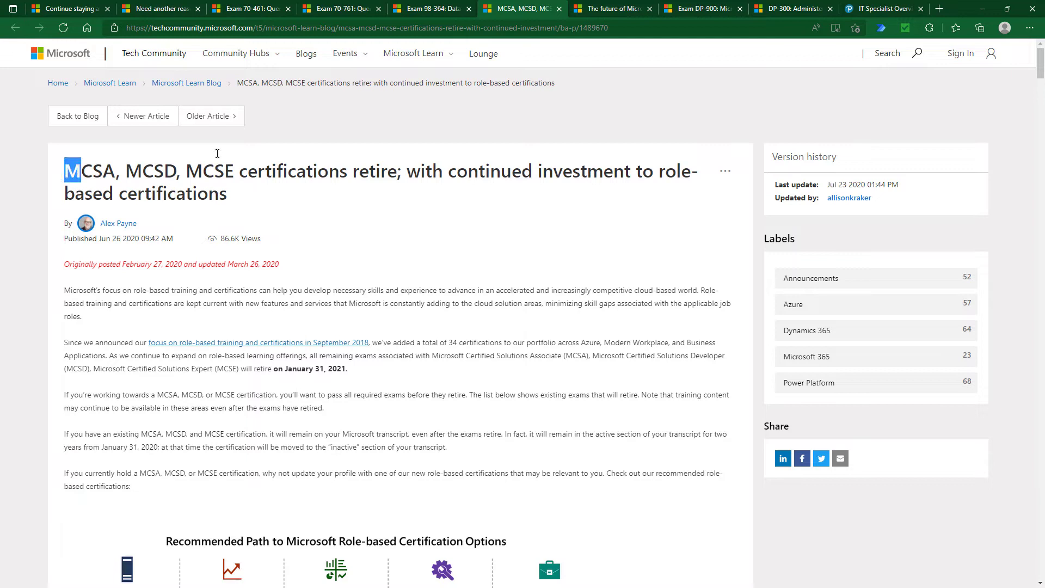
{"action": "left_click_drag", "start_coordinate": [64, 170], "coordinate": [397, 171]}
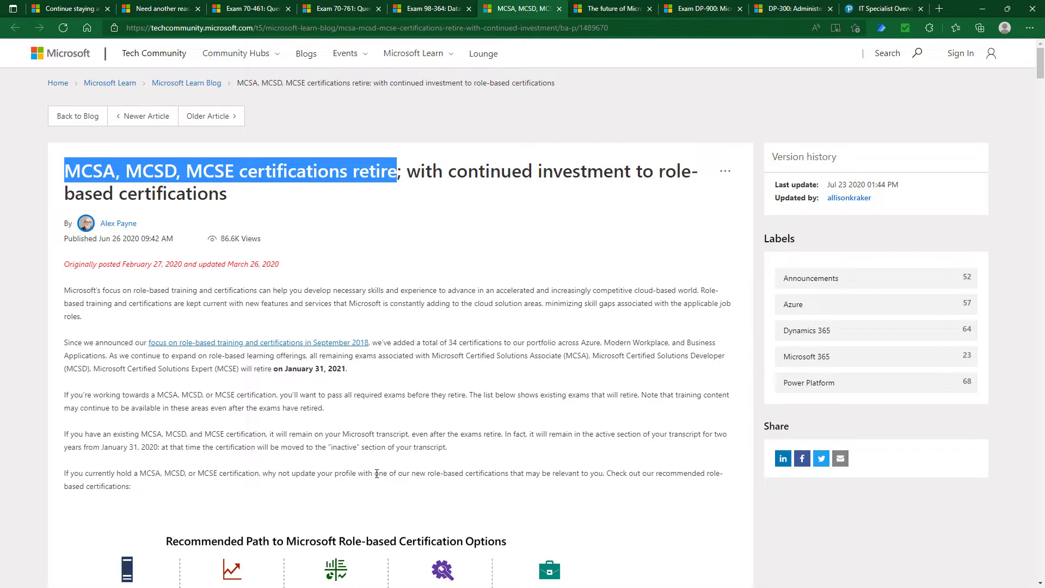
{"action": "mouse_move", "coordinate": [397, 450]}
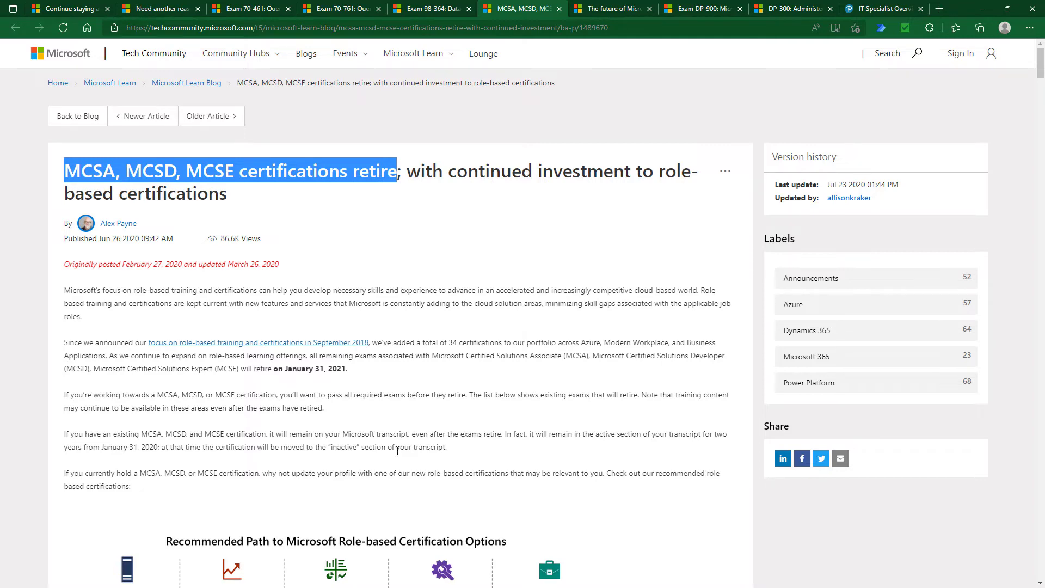
{"action": "scroll", "scroll_direction": "down", "scroll_amount": 3}
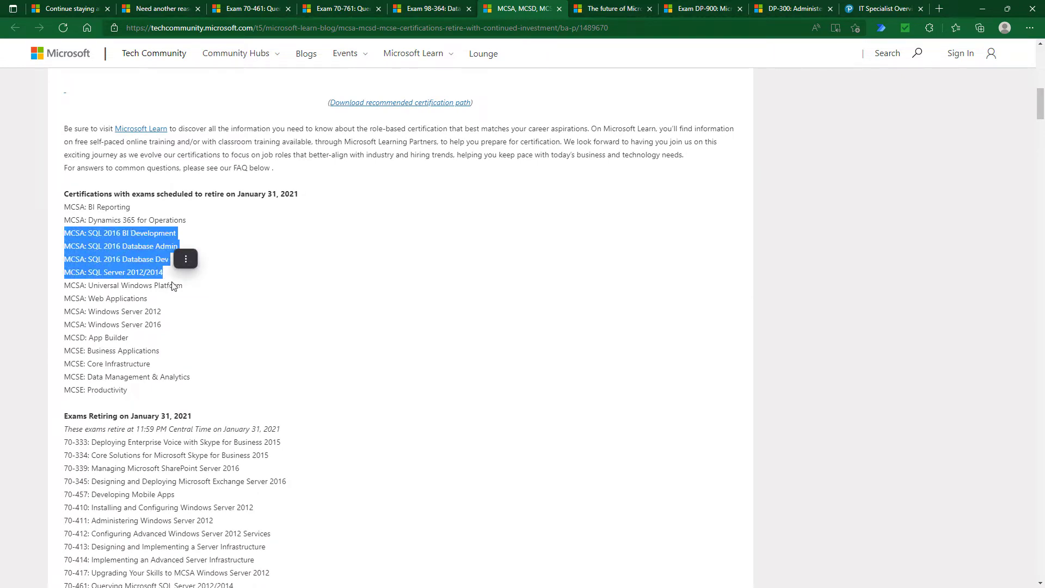
{"action": "scroll", "scroll_direction": "down", "scroll_amount": 3}
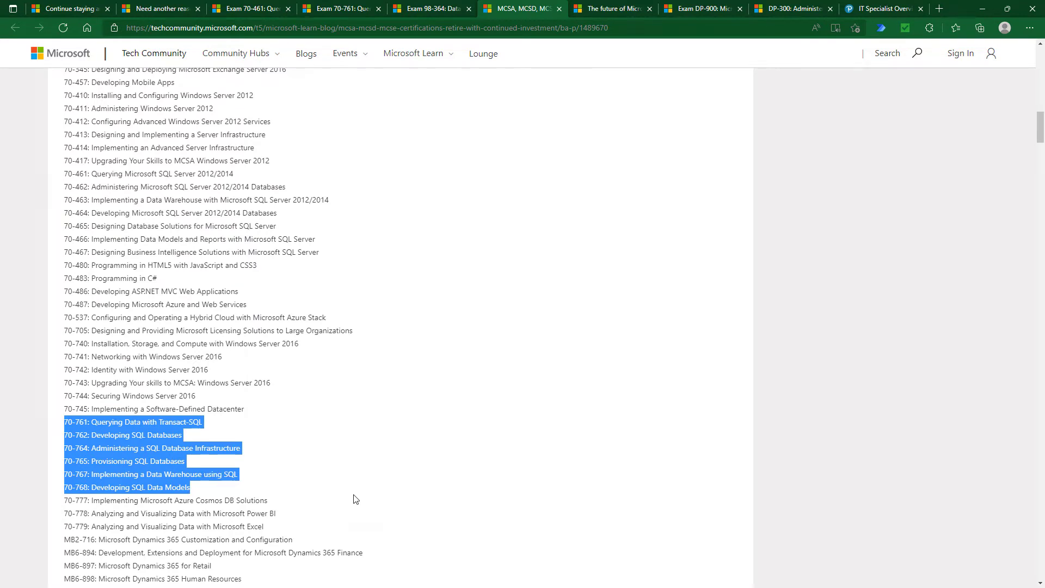
{"action": "mouse_move", "coordinate": [384, 181]}
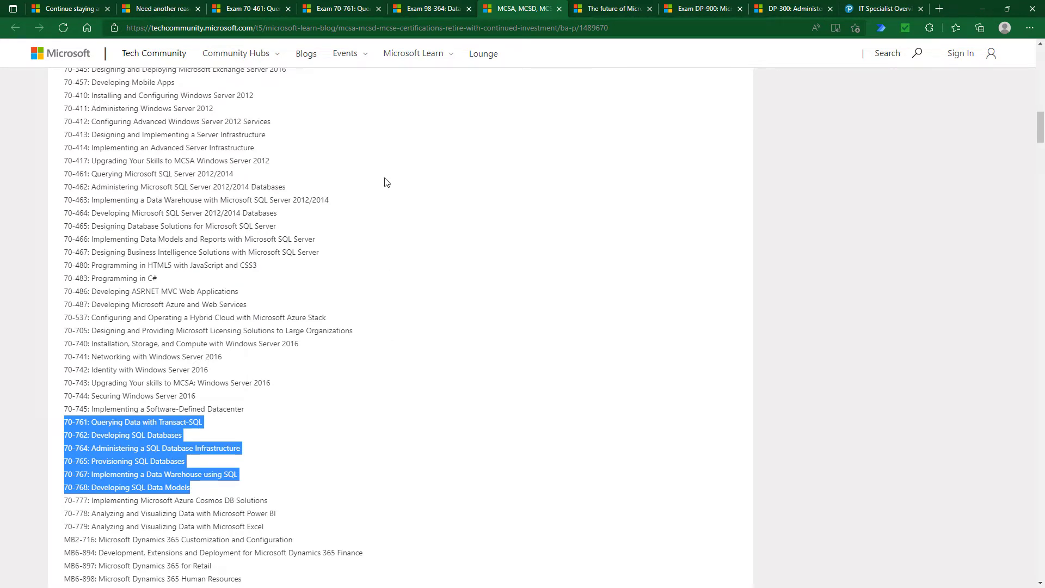
- Compare the 98-364, 70-461 and 70-761 exam tabs, ending on Exam 98-364
{"action": "left_click", "coordinate": [432, 8]}
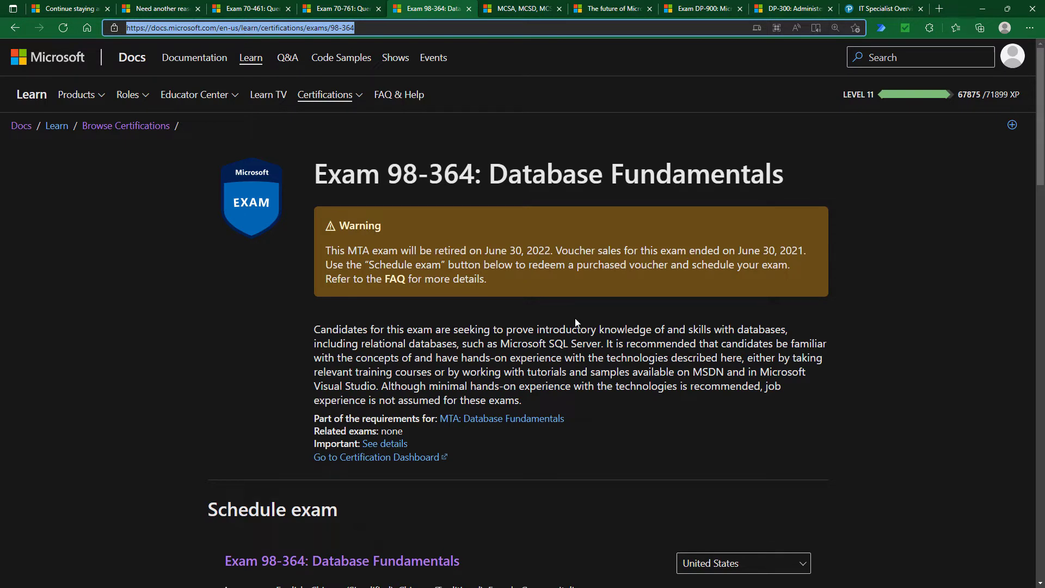
{"action": "left_click", "coordinate": [250, 8]}
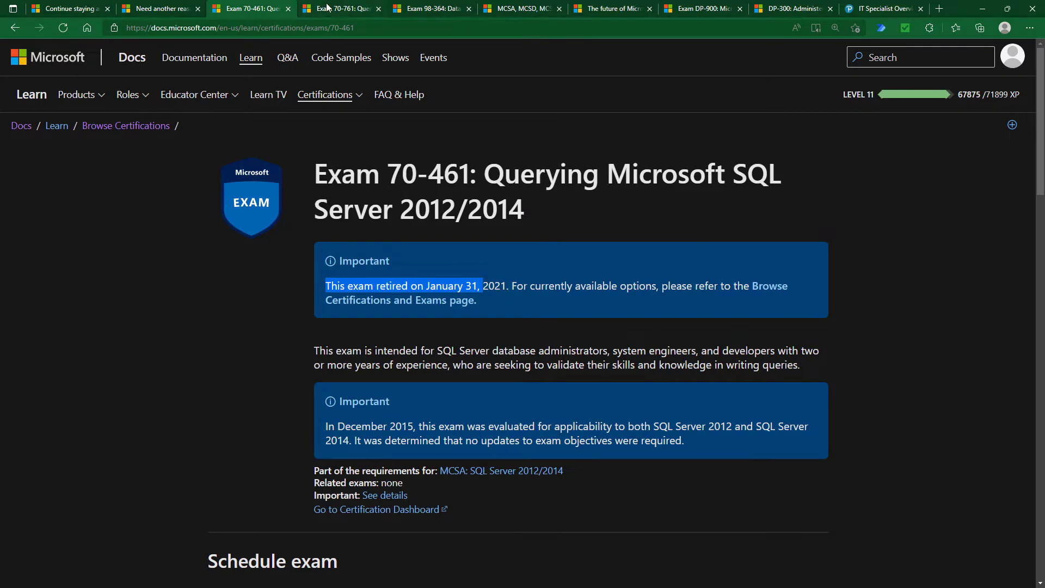
{"action": "left_click", "coordinate": [341, 8]}
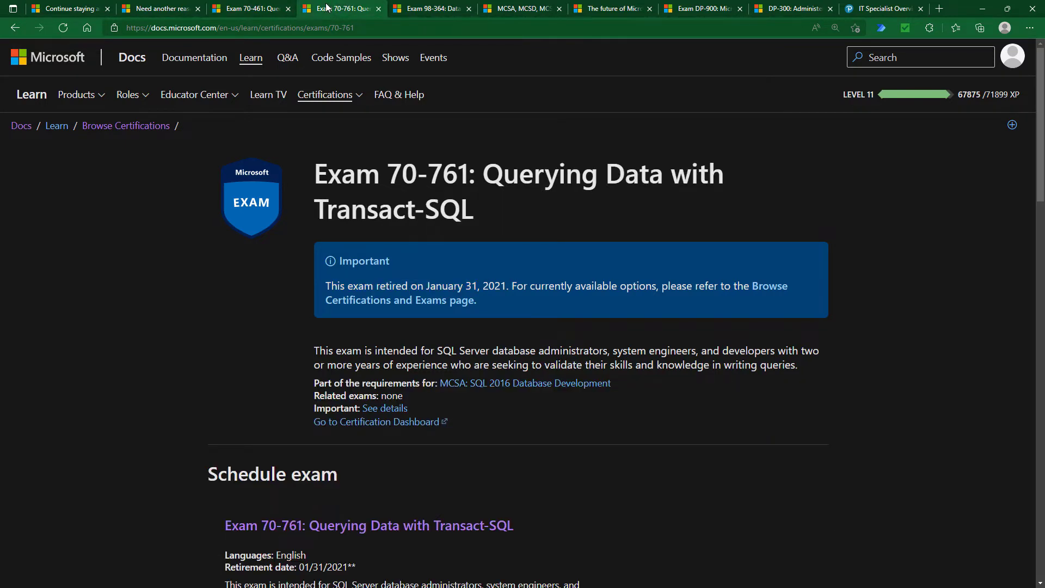
{"action": "left_click", "coordinate": [431, 9]}
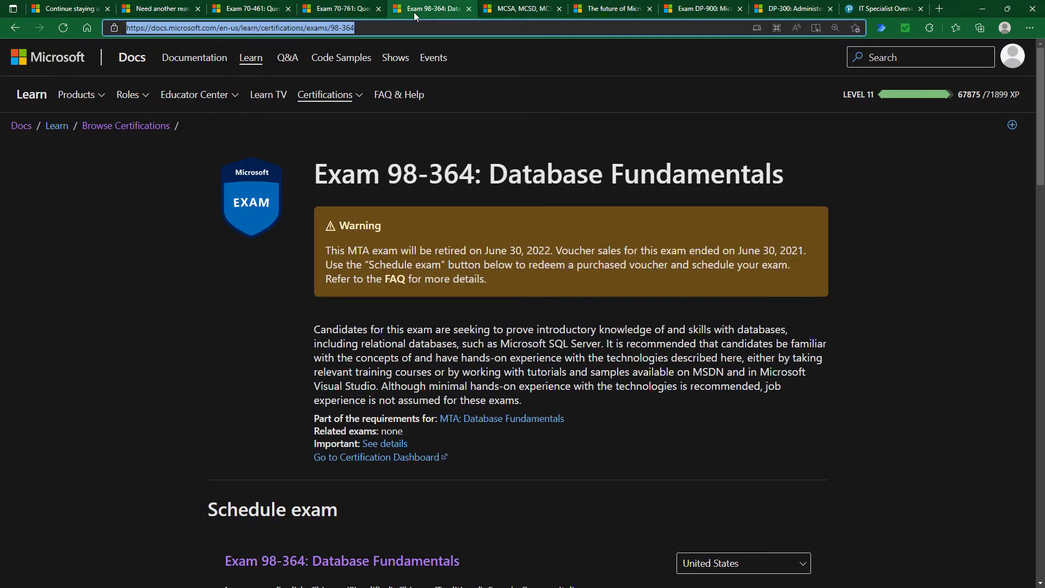
{"action": "mouse_move", "coordinate": [398, 94]}
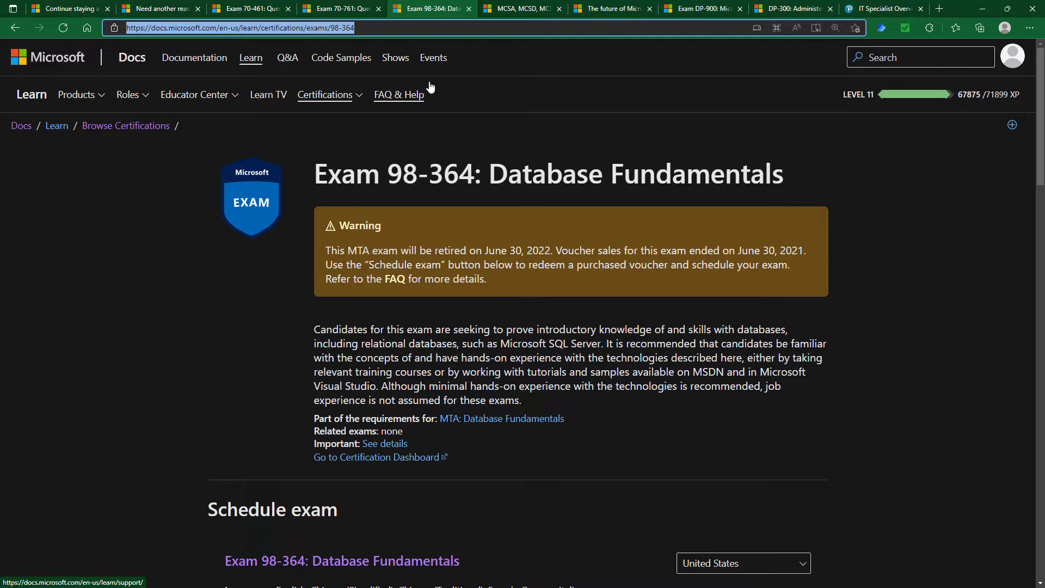
{"action": "mouse_move", "coordinate": [583, 10]}
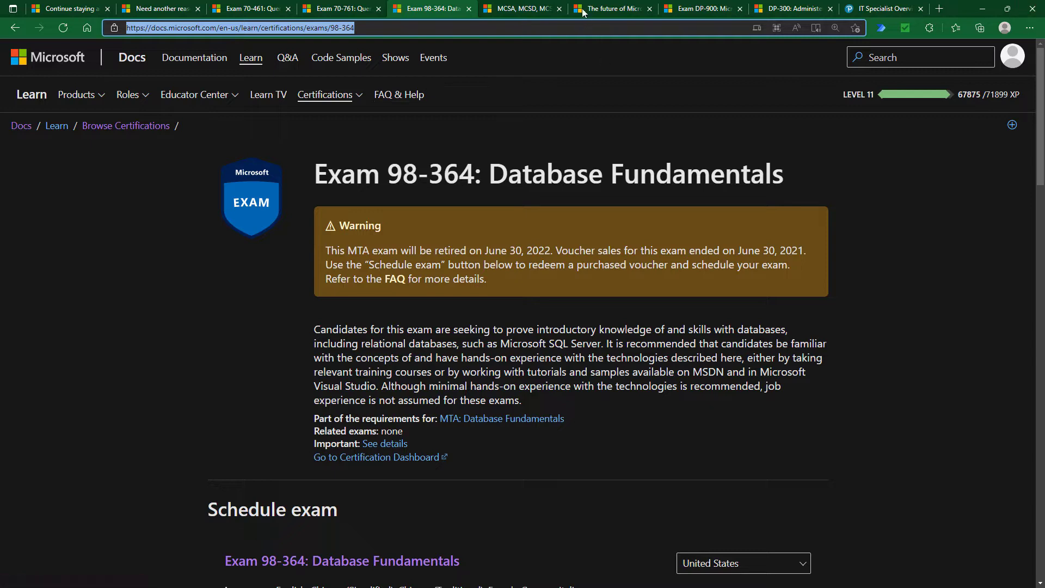
- Open the future of MTA article, briefly highlight 'MTA', and scroll to the retiring exams list
{"action": "left_click", "coordinate": [609, 9]}
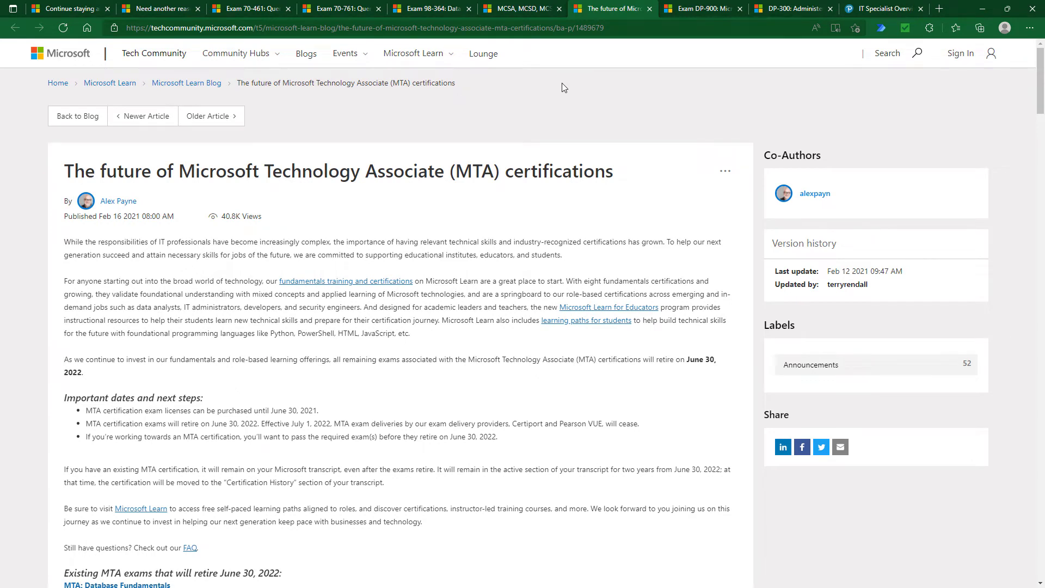
{"action": "double_click", "coordinate": [474, 171]}
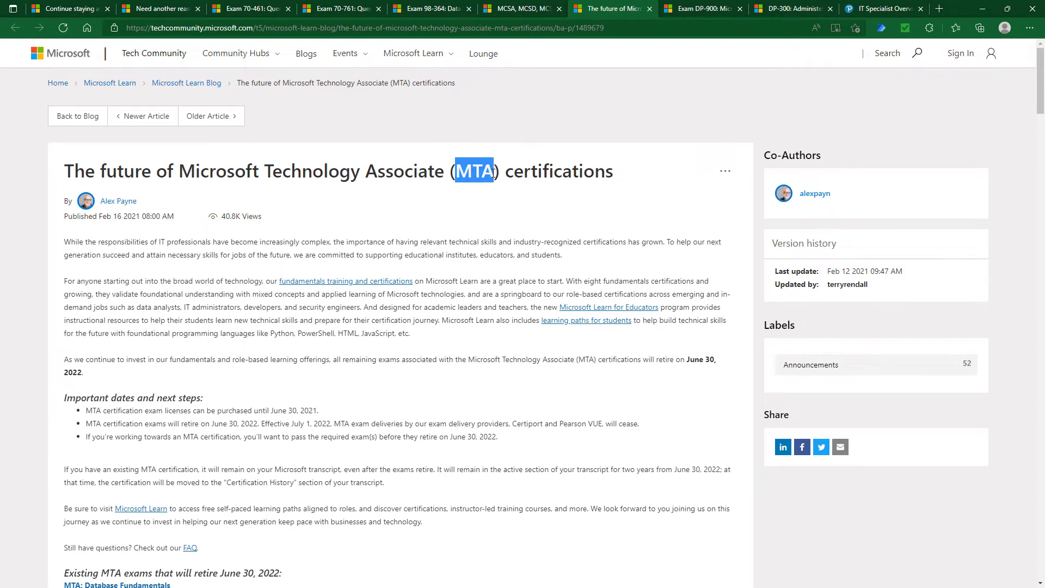
{"action": "left_click", "coordinate": [460, 275]}
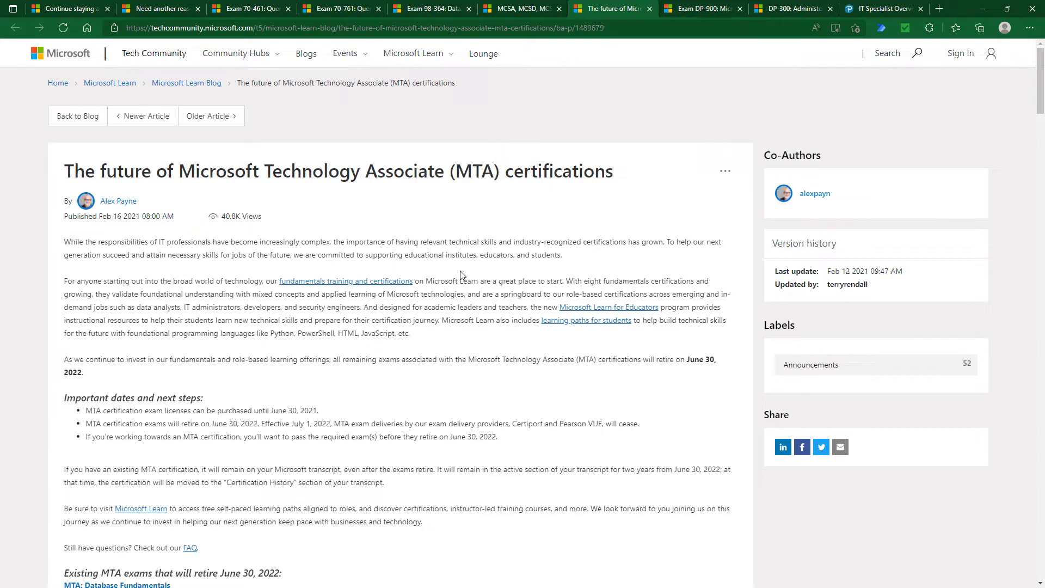
{"action": "scroll", "scroll_direction": "down", "scroll_amount": 3}
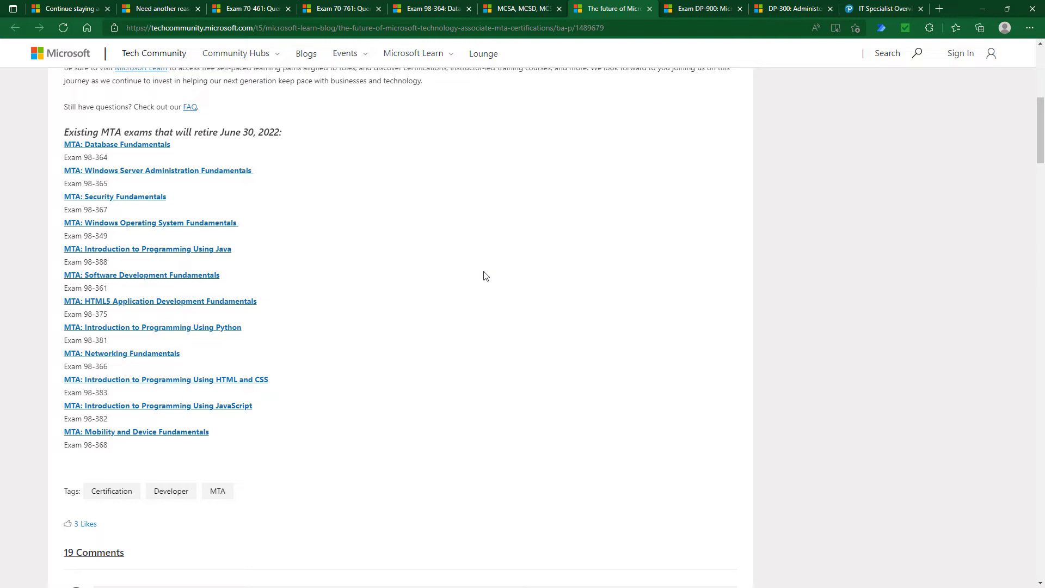
{"action": "mouse_move", "coordinate": [442, 48]}
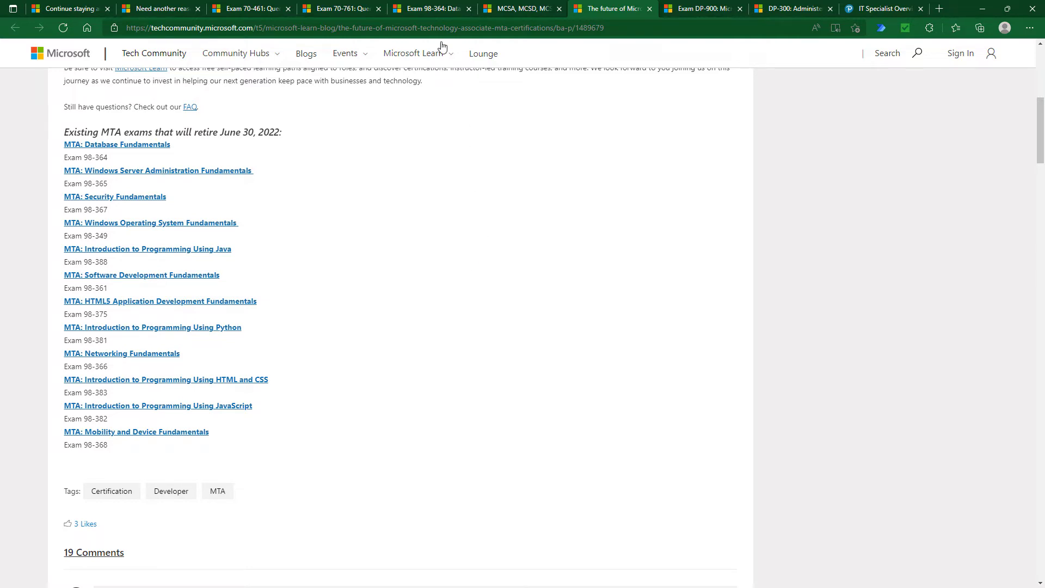
- Revisit the 98-364 and 70-761 exam pages, then switch to the Exam DP-900 tab
{"action": "left_click", "coordinate": [117, 144]}
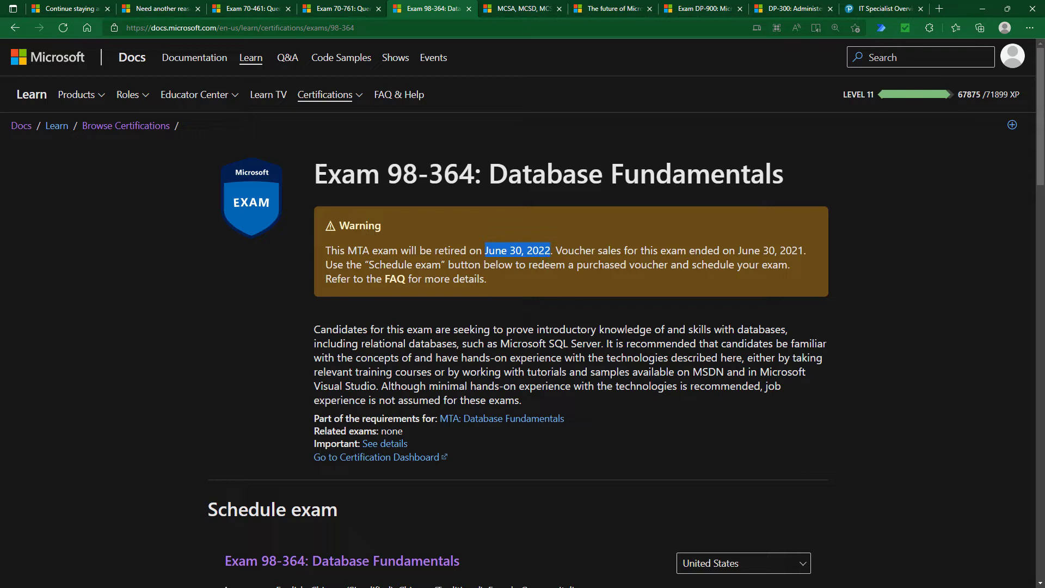
{"action": "left_click", "coordinate": [342, 8]}
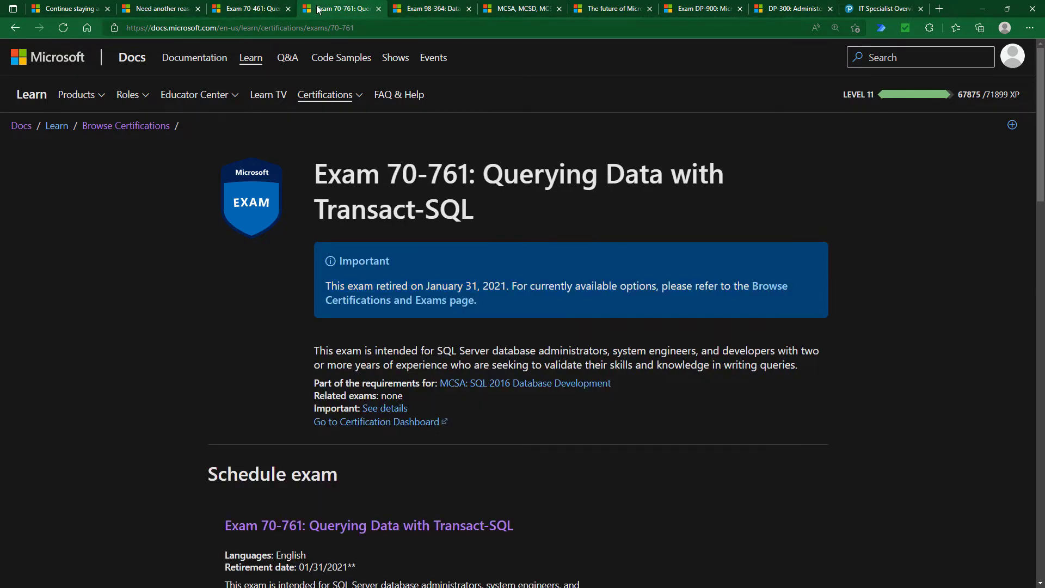
{"action": "left_click", "coordinate": [430, 8]}
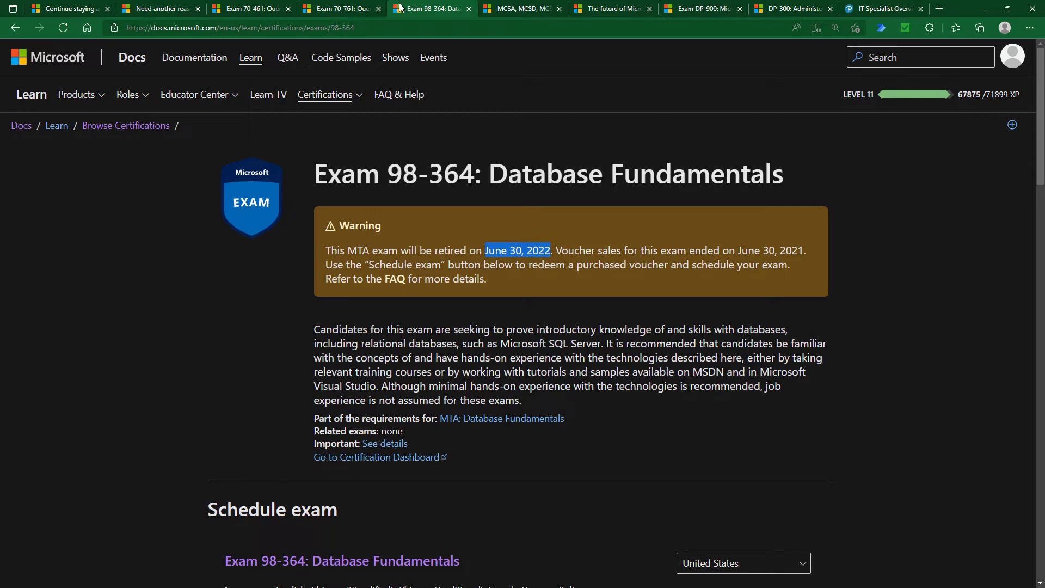
{"action": "left_click", "coordinate": [700, 9]}
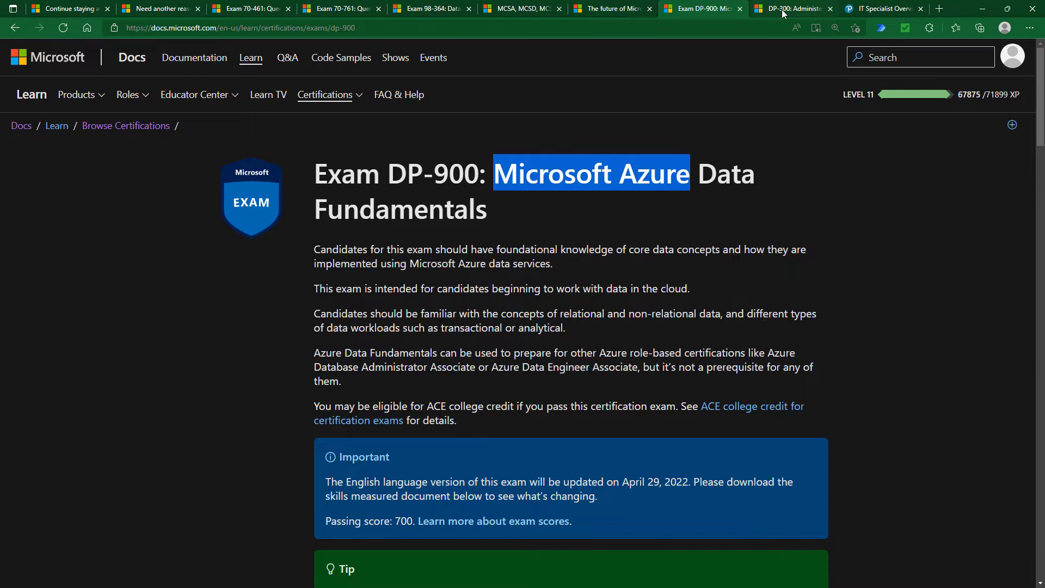
- Glance at Exam DP-300, then select the 'Describe relational concepts' objectives in the skills outline
{"action": "left_click", "coordinate": [793, 9]}
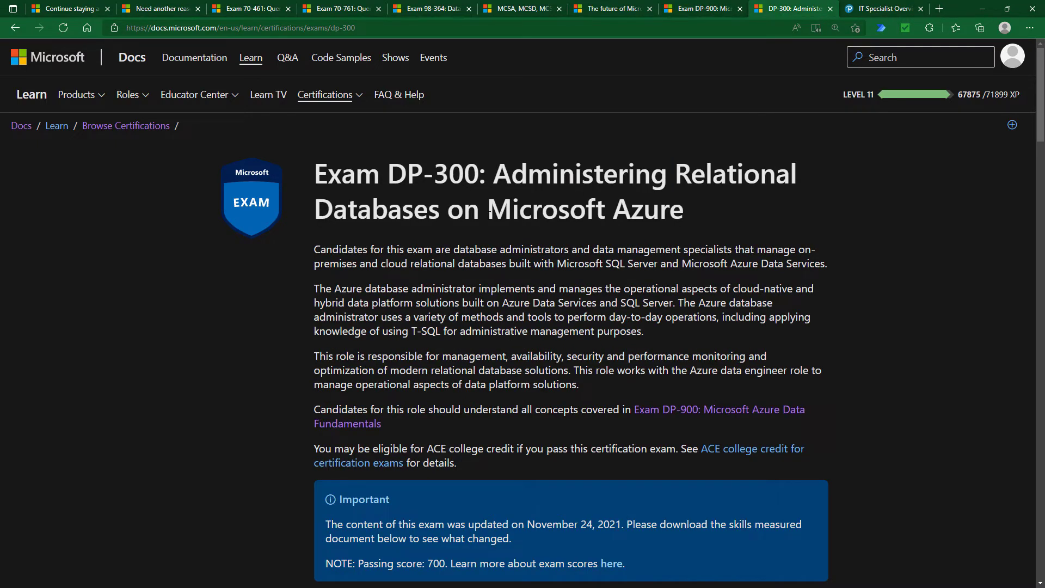
{"action": "double_click", "coordinate": [499, 209]}
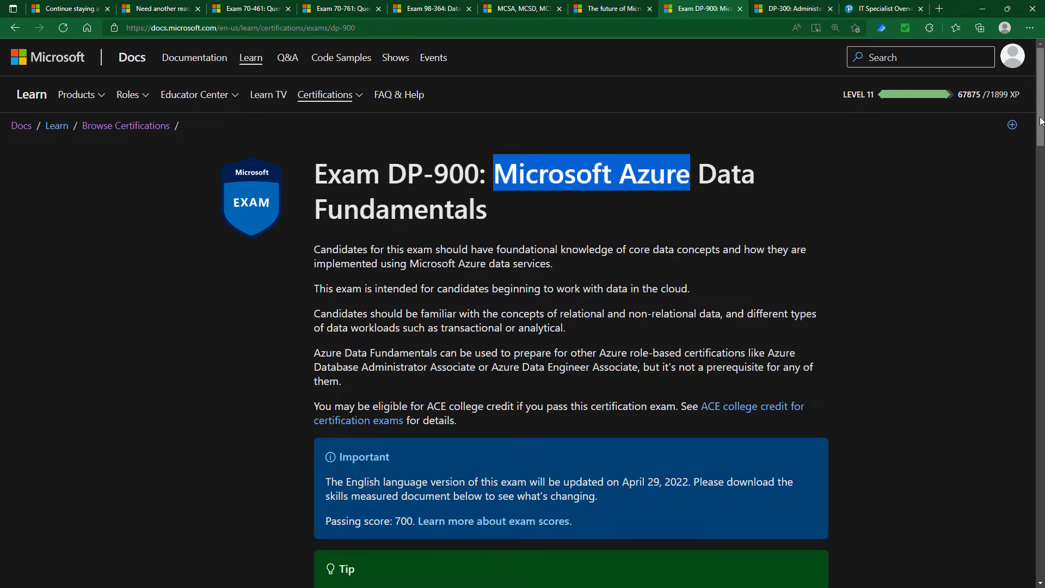
{"action": "scroll", "scroll_direction": "down", "scroll_amount": 3}
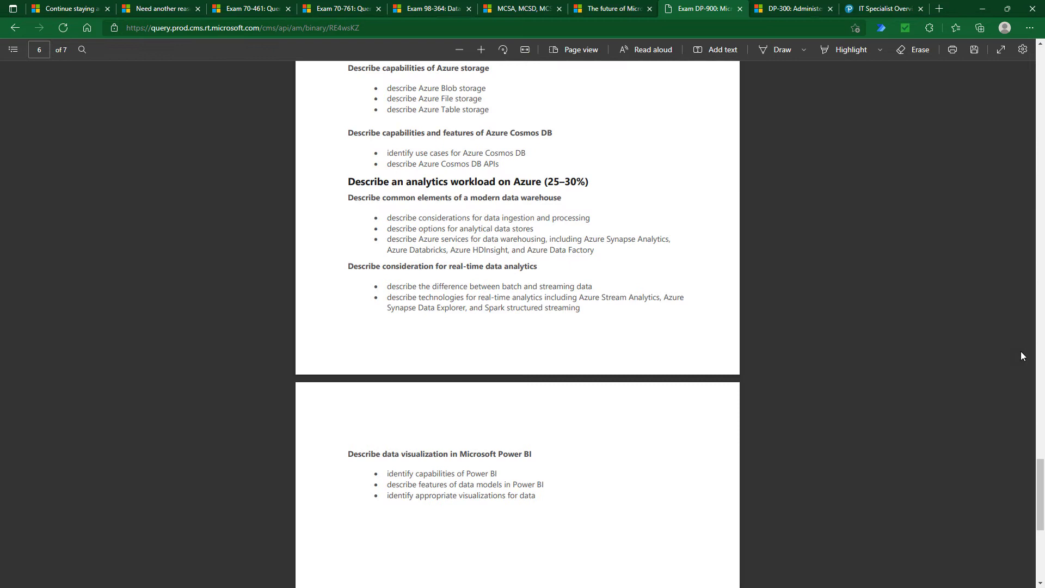
{"action": "scroll", "scroll_direction": "up", "scroll_amount": 3}
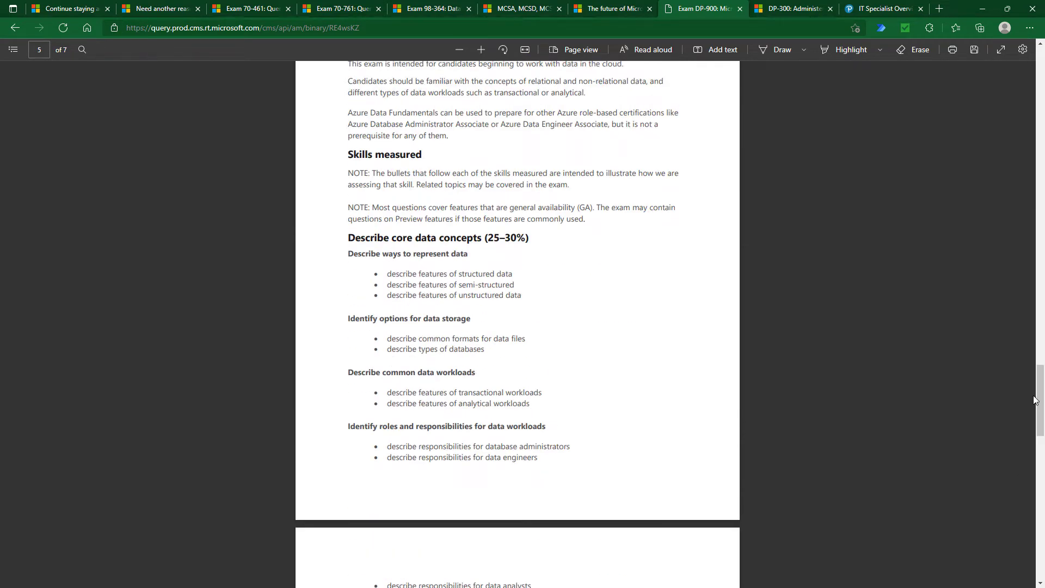
{"action": "scroll", "scroll_direction": "down", "scroll_amount": 3}
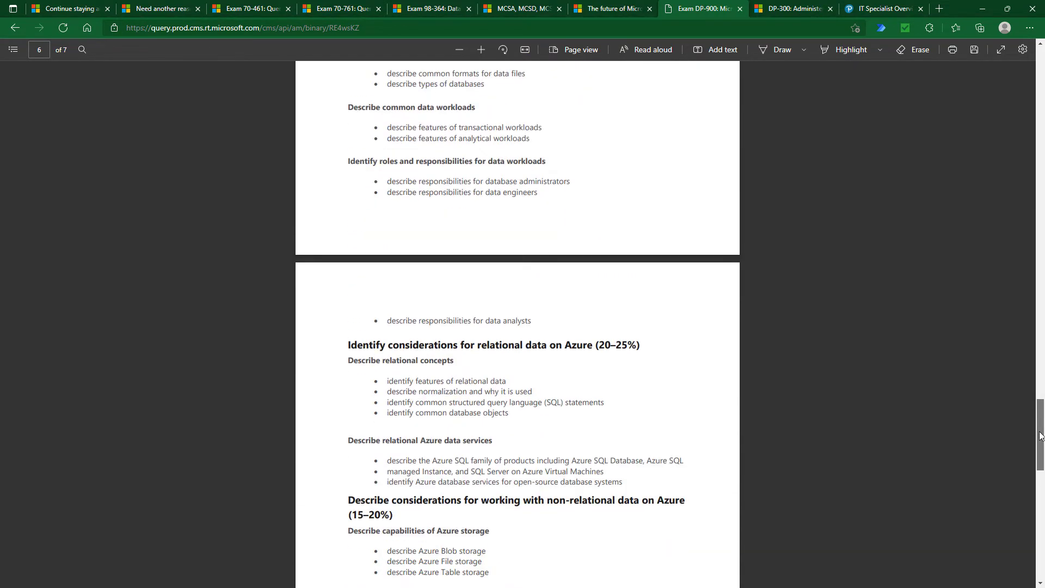
{"action": "mouse_move", "coordinate": [452, 407]}
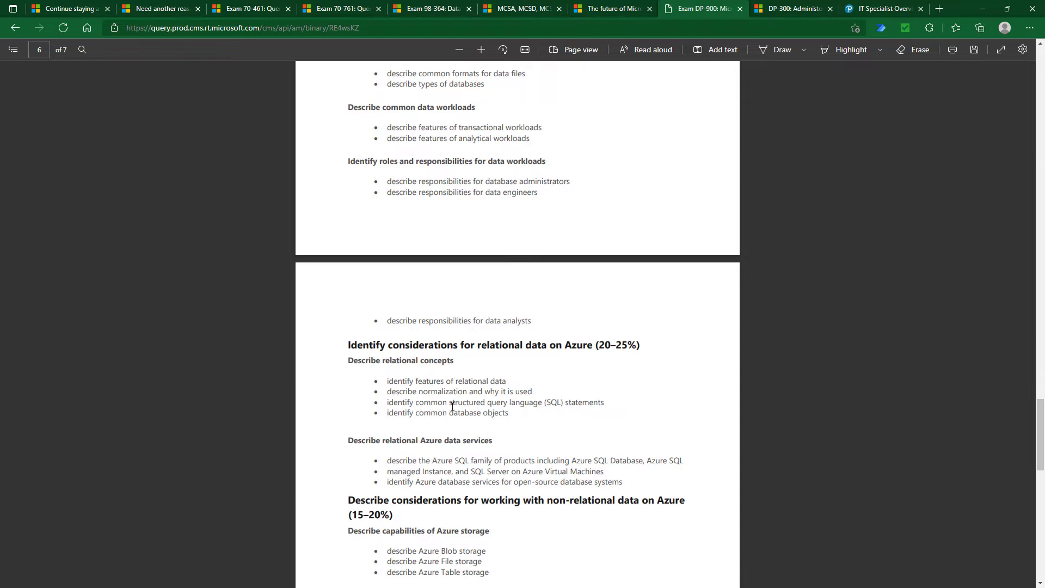
{"action": "double_click", "coordinate": [495, 402]}
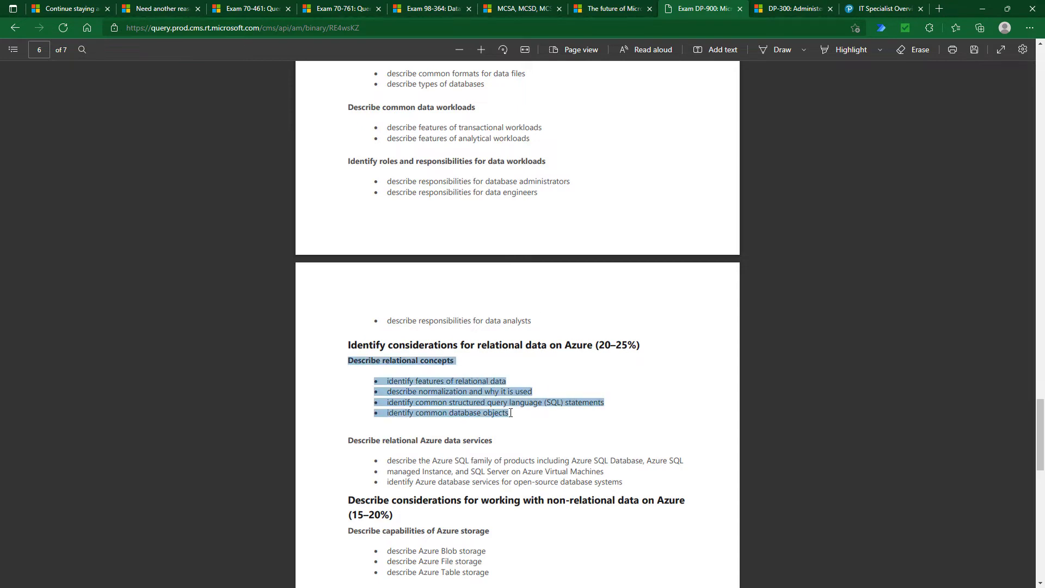
{"action": "mouse_move", "coordinate": [430, 8]}
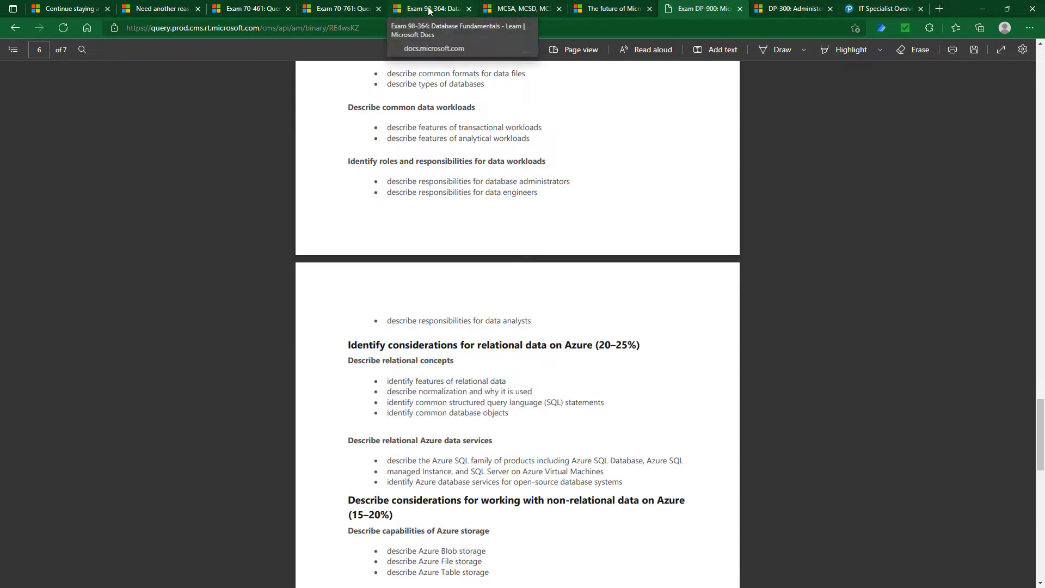
- From the Exam DP-300 page, download the exam skills outline
{"action": "left_click", "coordinate": [432, 8]}
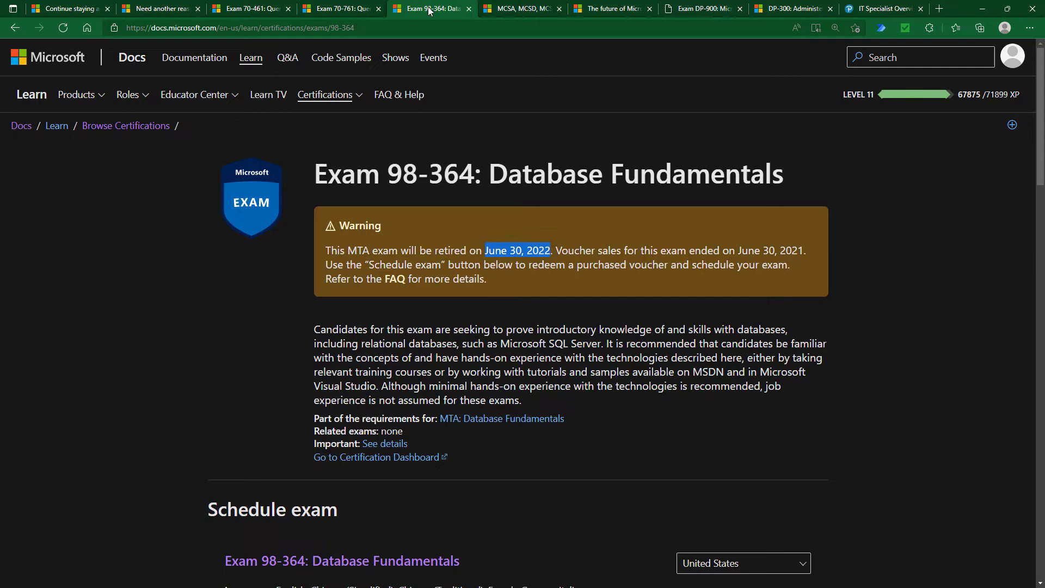
{"action": "left_click", "coordinate": [793, 9]}
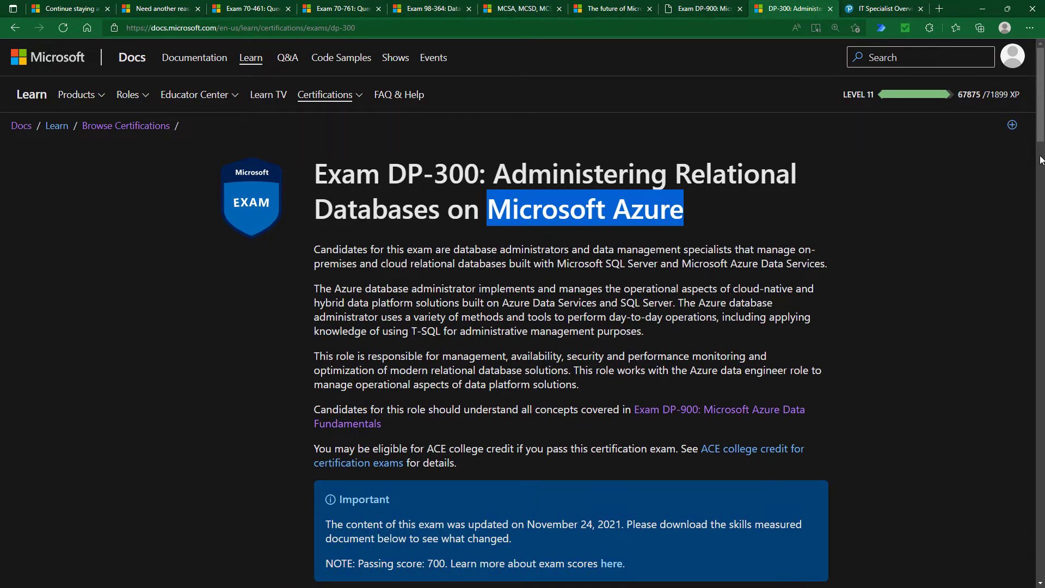
{"action": "scroll", "scroll_direction": "down", "scroll_amount": 3}
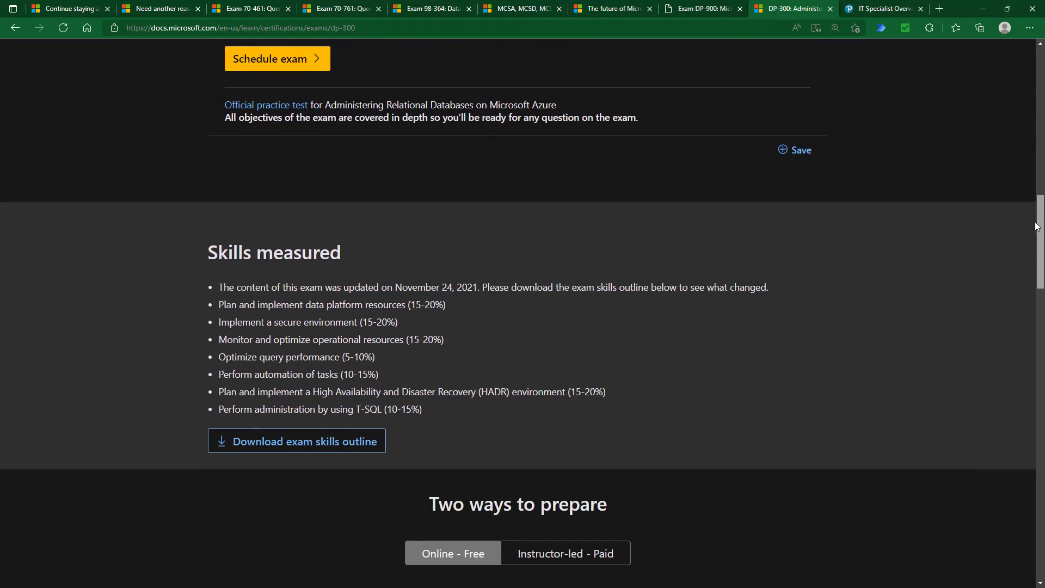
{"action": "left_click", "coordinate": [303, 419]}
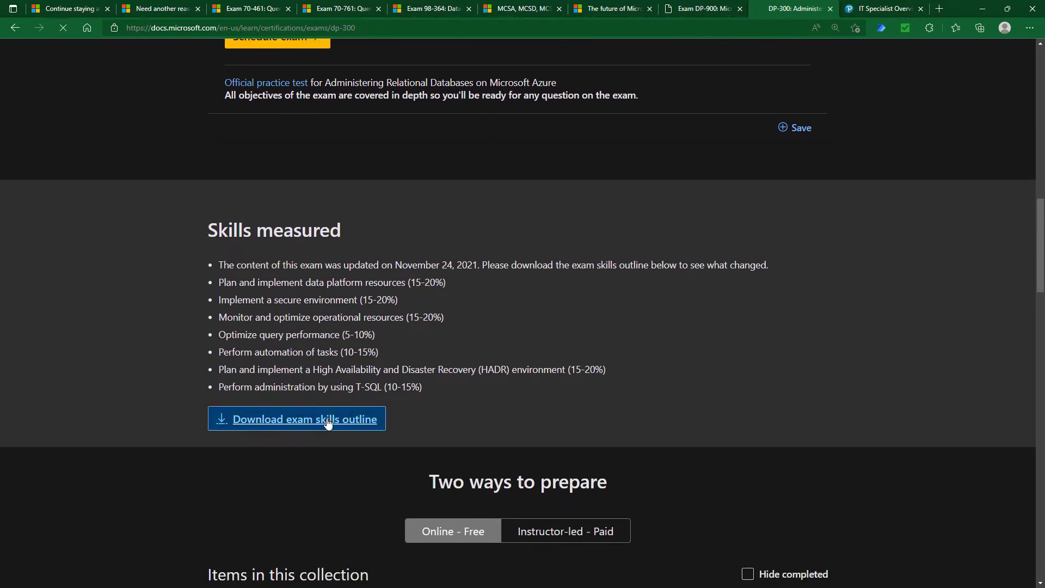
{"action": "left_click", "coordinate": [297, 419]}
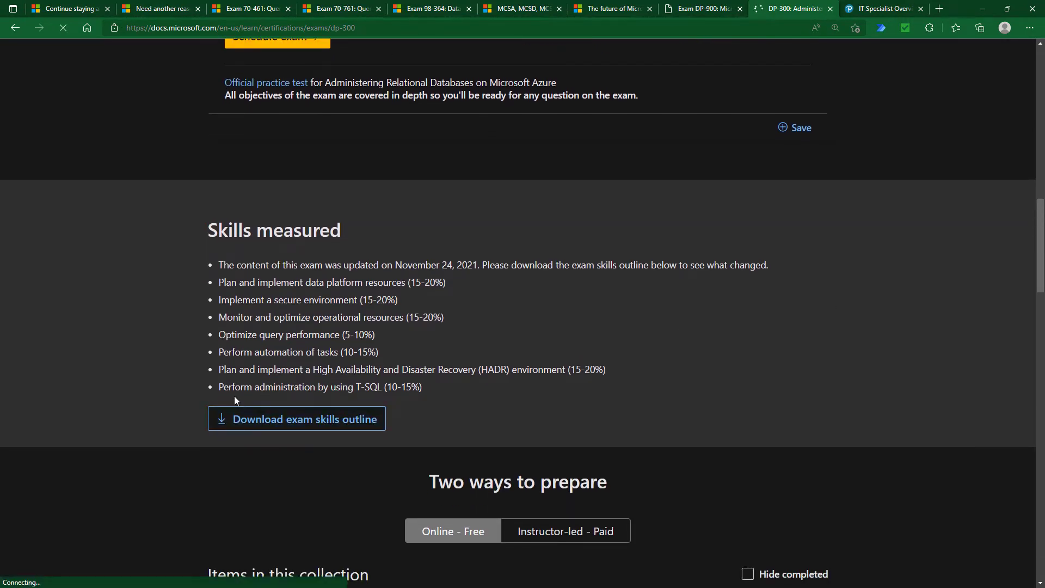
{"action": "left_click", "coordinate": [303, 418]}
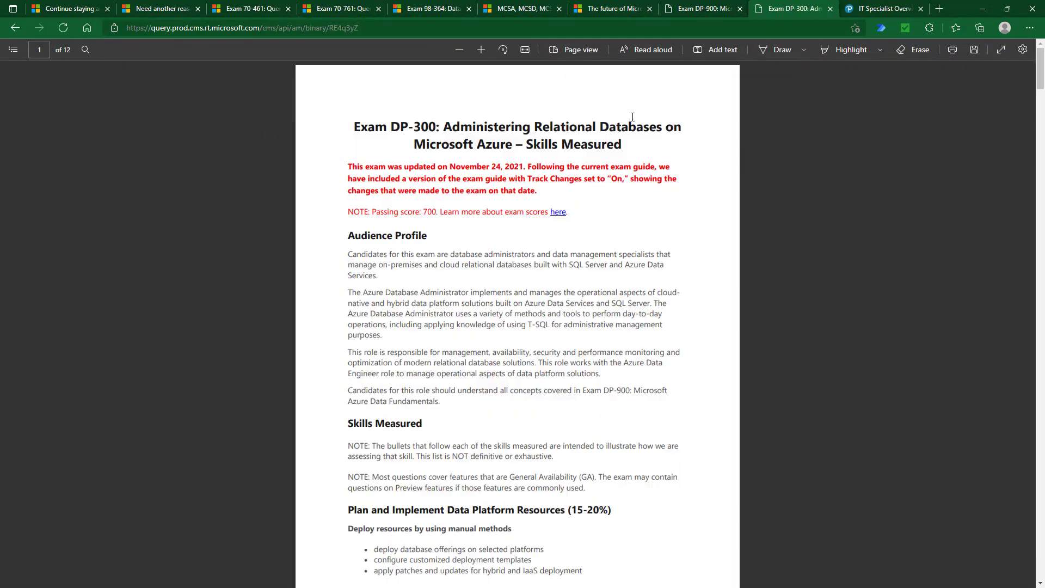
- Scroll through the DP-300 skills outline PDF, then return to the Exam DP-900 tab
{"action": "scroll", "scroll_direction": "down", "scroll_amount": 3}
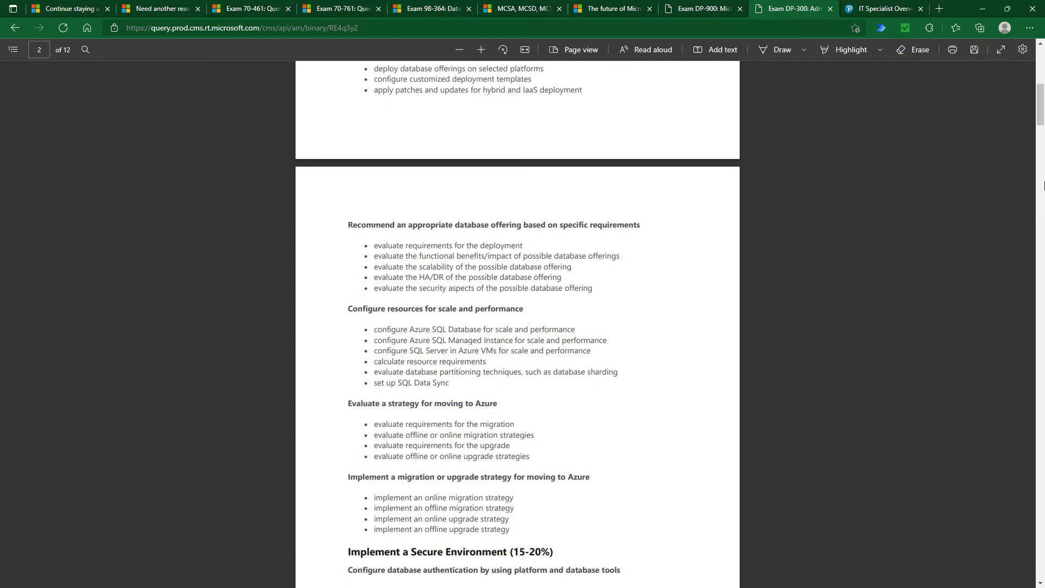
{"action": "scroll", "scroll_direction": "down", "scroll_amount": 3}
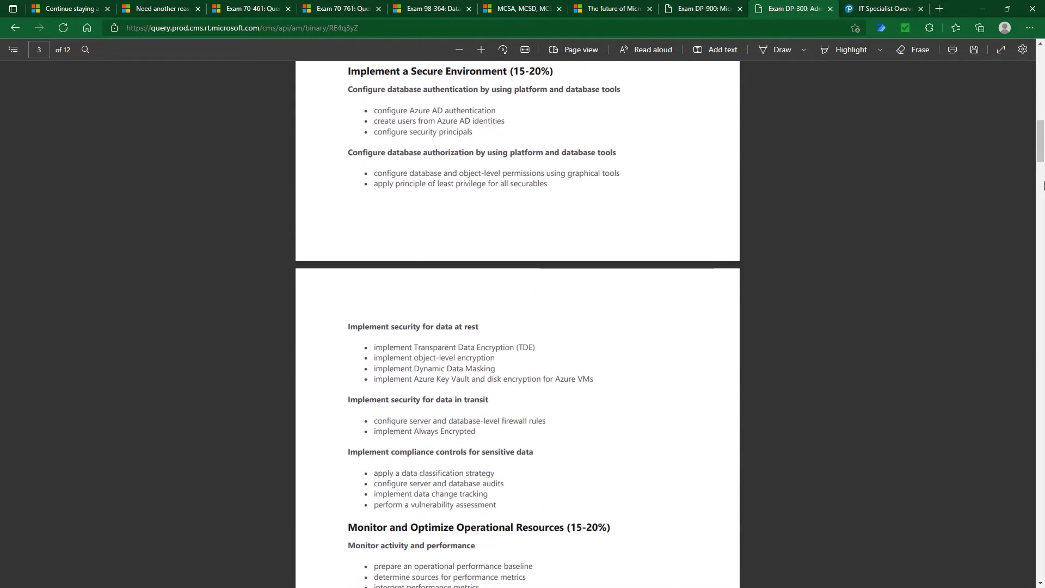
{"action": "scroll", "scroll_direction": "down", "scroll_amount": 3}
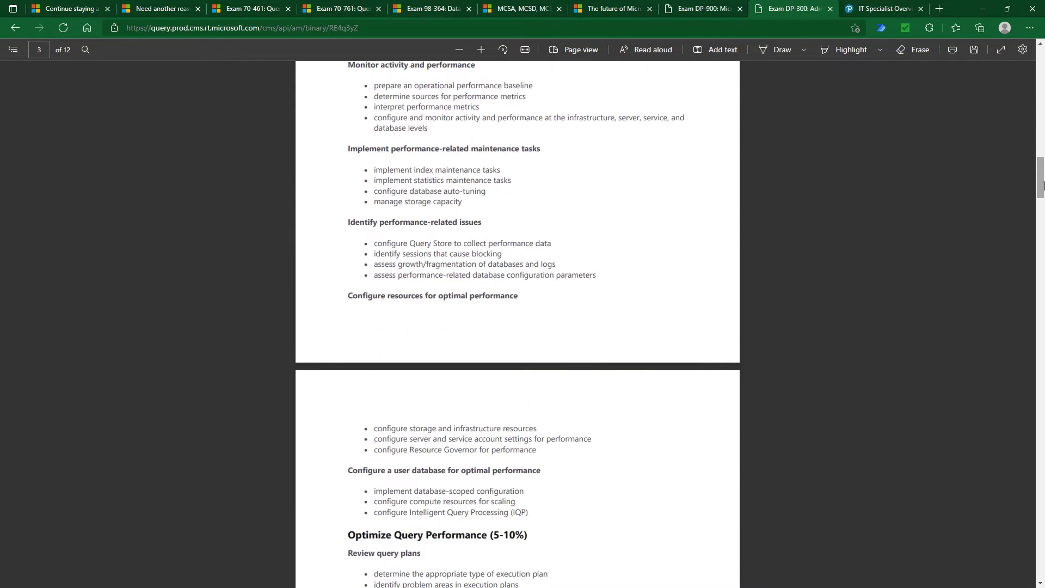
{"action": "scroll", "scroll_direction": "down", "scroll_amount": 3}
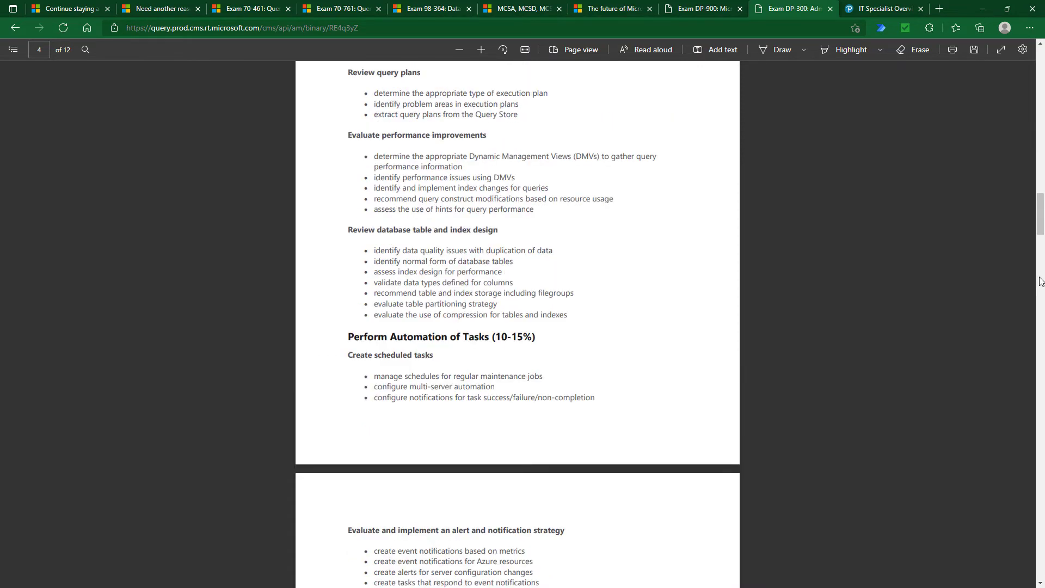
{"action": "scroll", "scroll_direction": "down", "scroll_amount": 3}
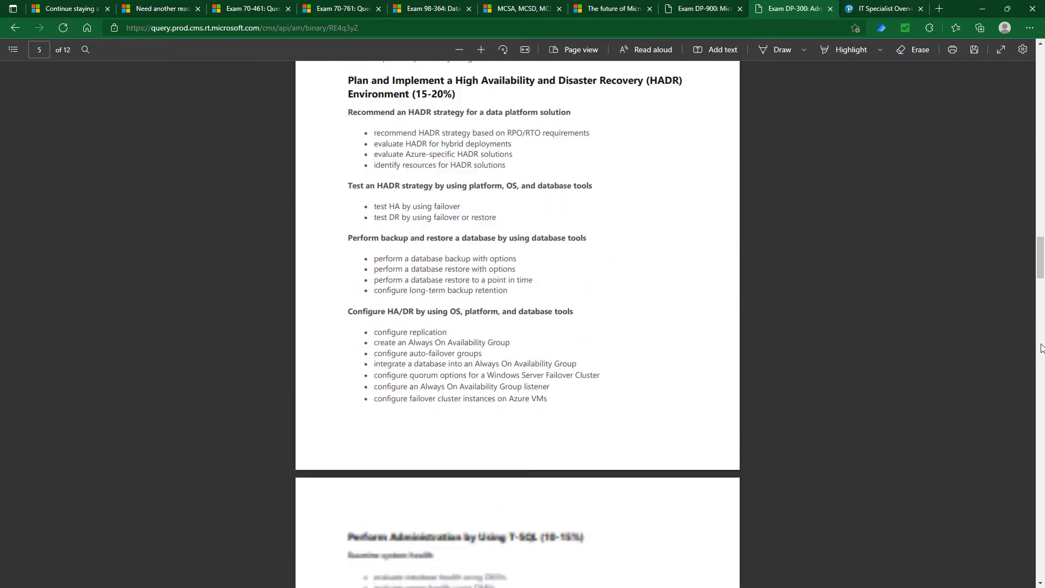
{"action": "scroll", "scroll_direction": "down", "scroll_amount": 3}
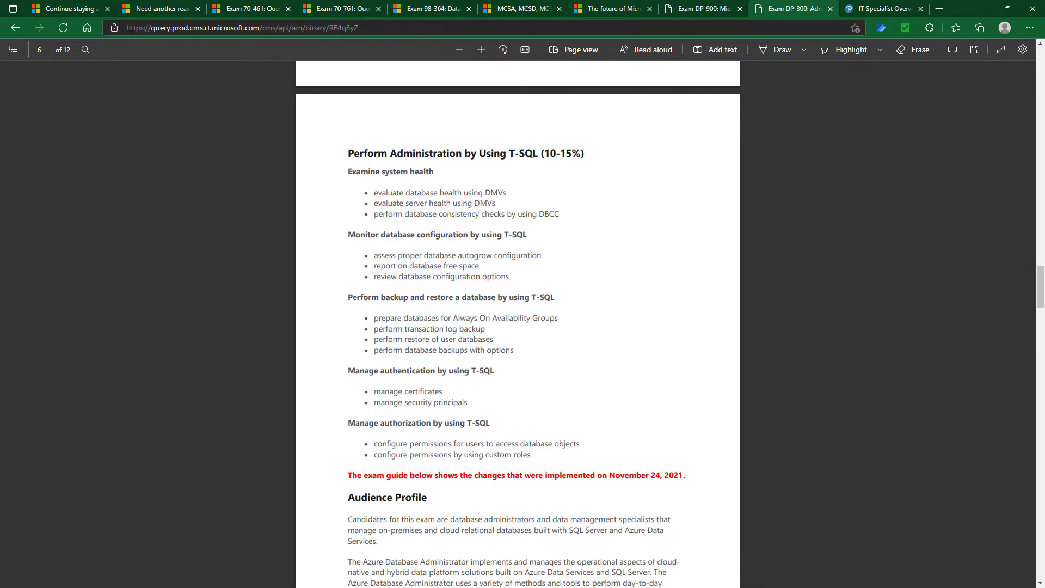
{"action": "left_click", "coordinate": [700, 8]}
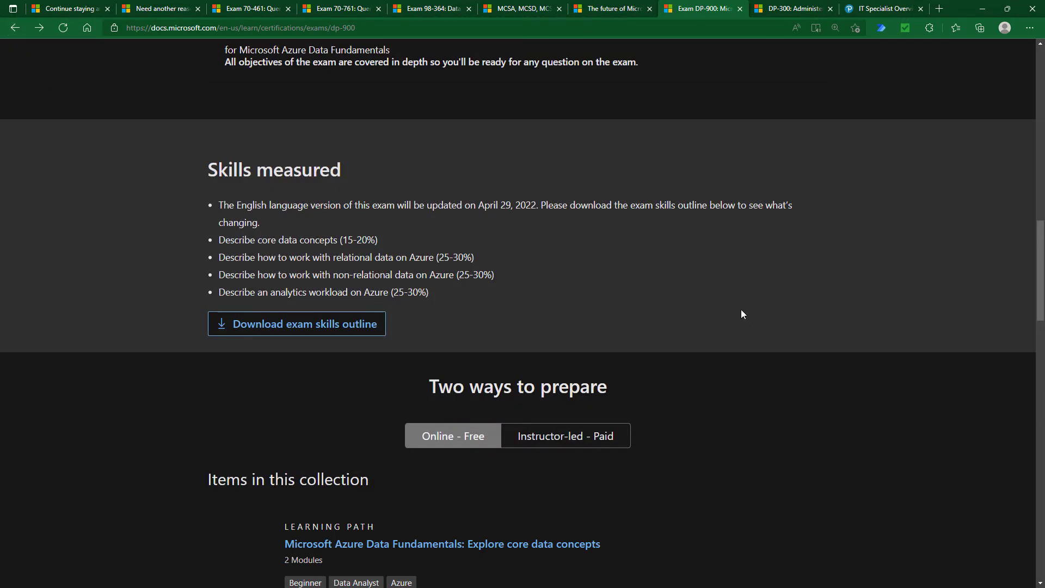
{"action": "mouse_move", "coordinate": [772, 324]}
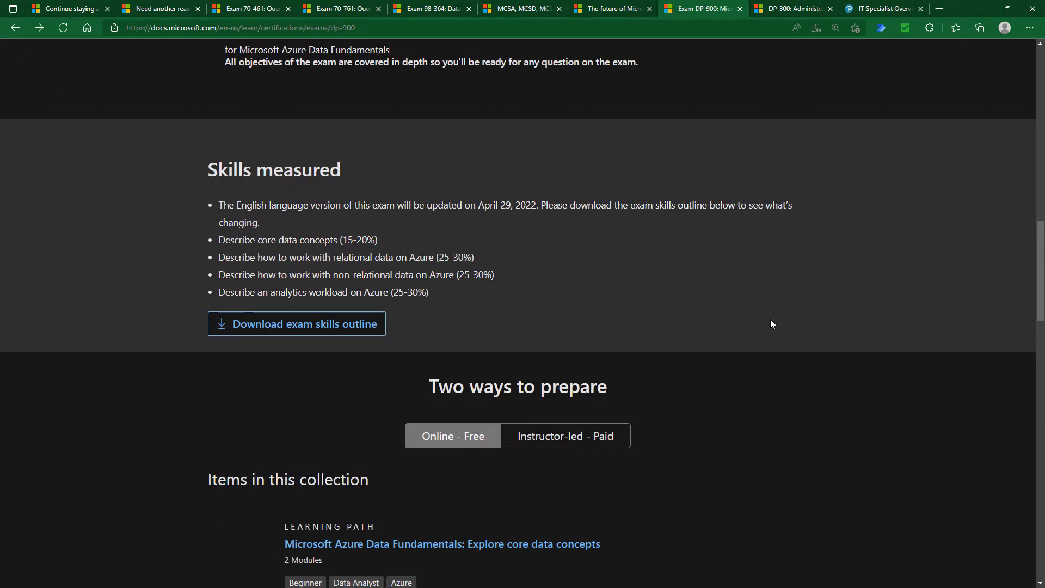
- Scroll the DP-900 page up to the Skills measured section and its four objective areas
{"action": "scroll", "scroll_direction": "up", "scroll_amount": 3}
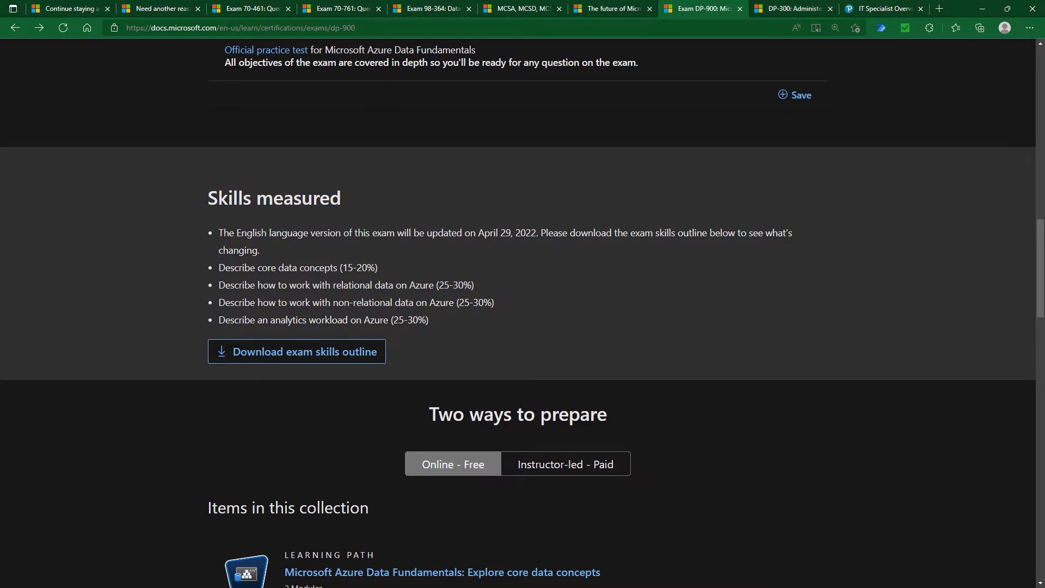
- Open the Exam 70-461 skills outline document from its exam page
{"action": "left_click", "coordinate": [250, 8]}
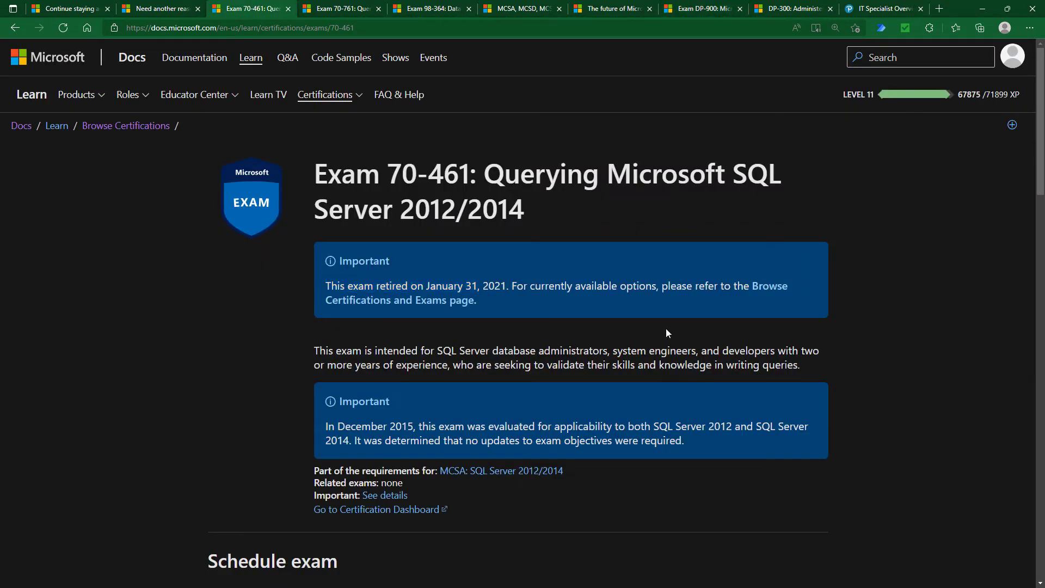
{"action": "scroll", "scroll_direction": "down", "scroll_amount": 3}
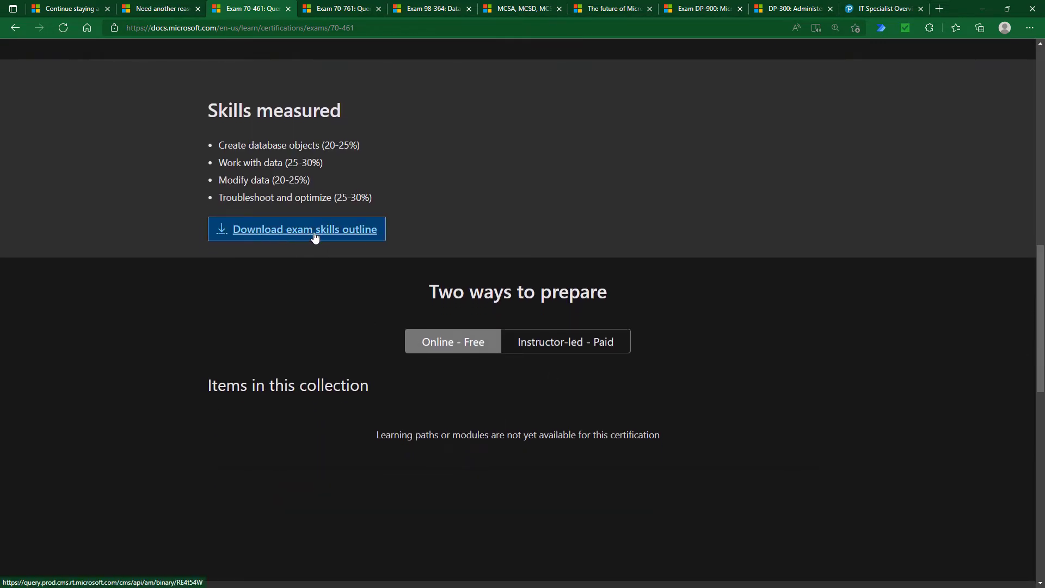
{"action": "left_click", "coordinate": [303, 229]}
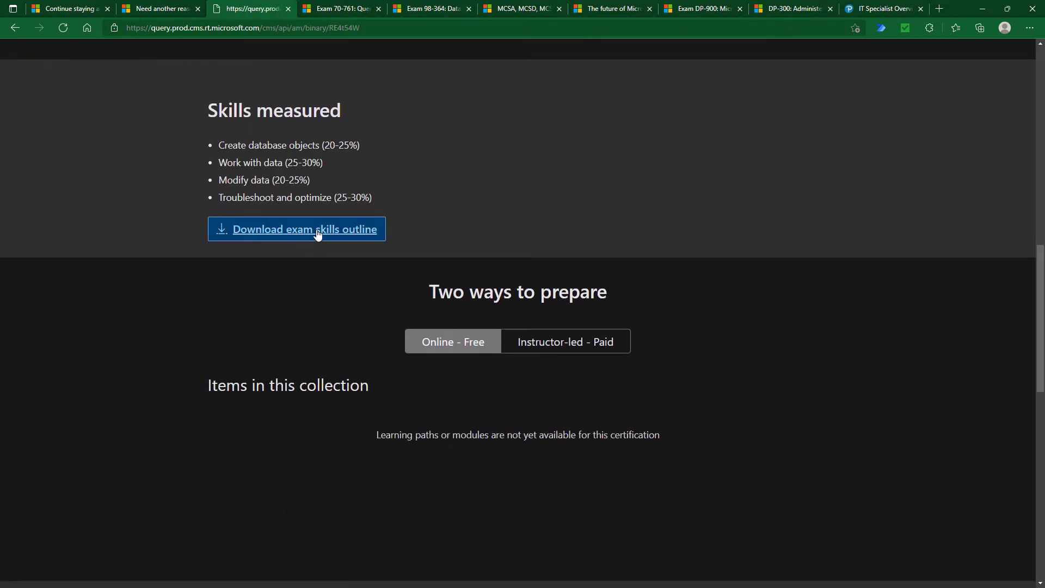
{"action": "left_click", "coordinate": [296, 229]}
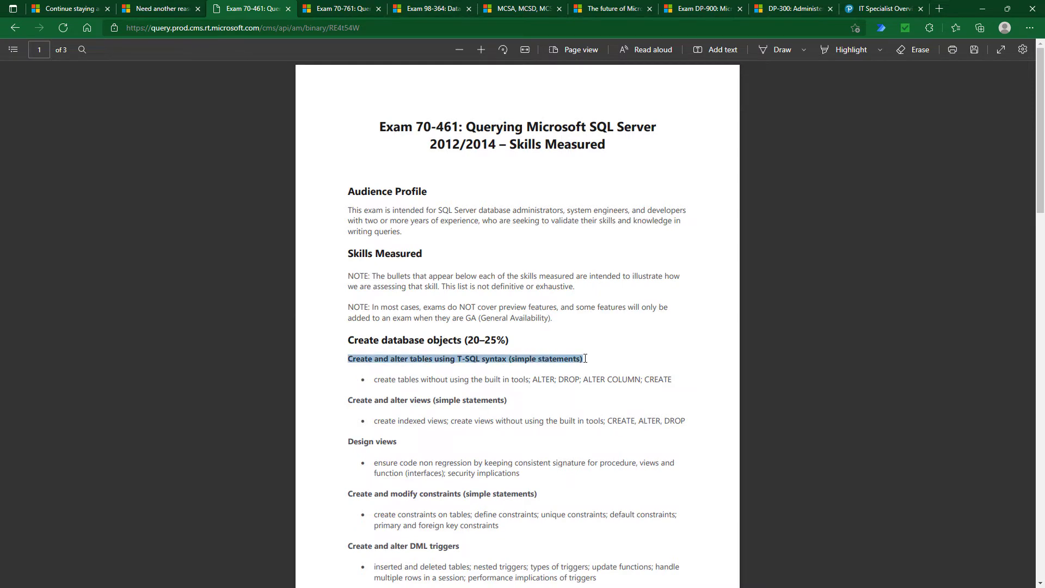
- Scroll through the 70-461 outline PDF and back up to Create database objects
{"action": "scroll", "scroll_direction": "down", "scroll_amount": 3}
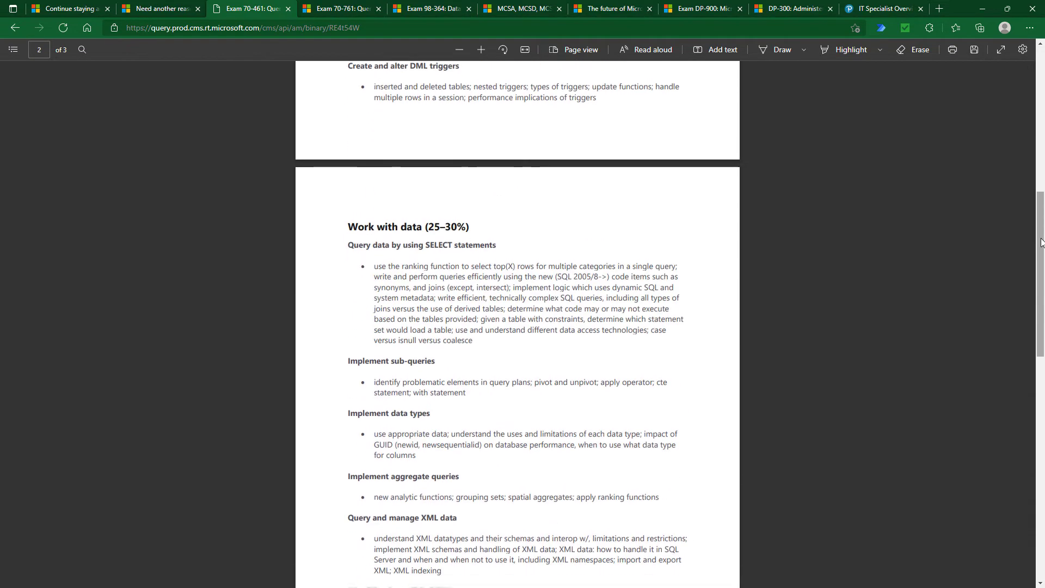
{"action": "scroll", "scroll_direction": "down", "scroll_amount": 3}
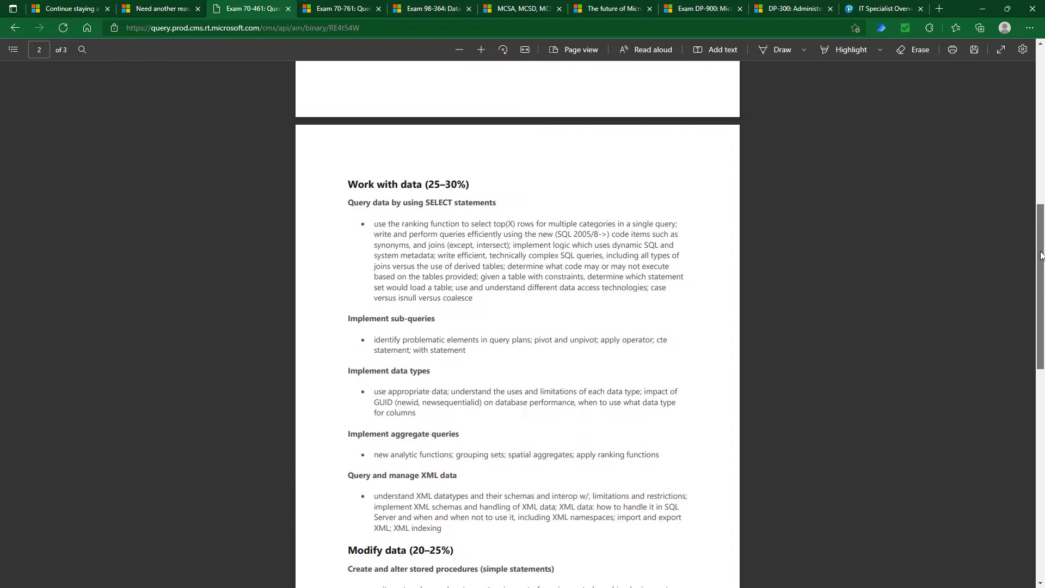
{"action": "scroll", "scroll_direction": "down", "scroll_amount": 3}
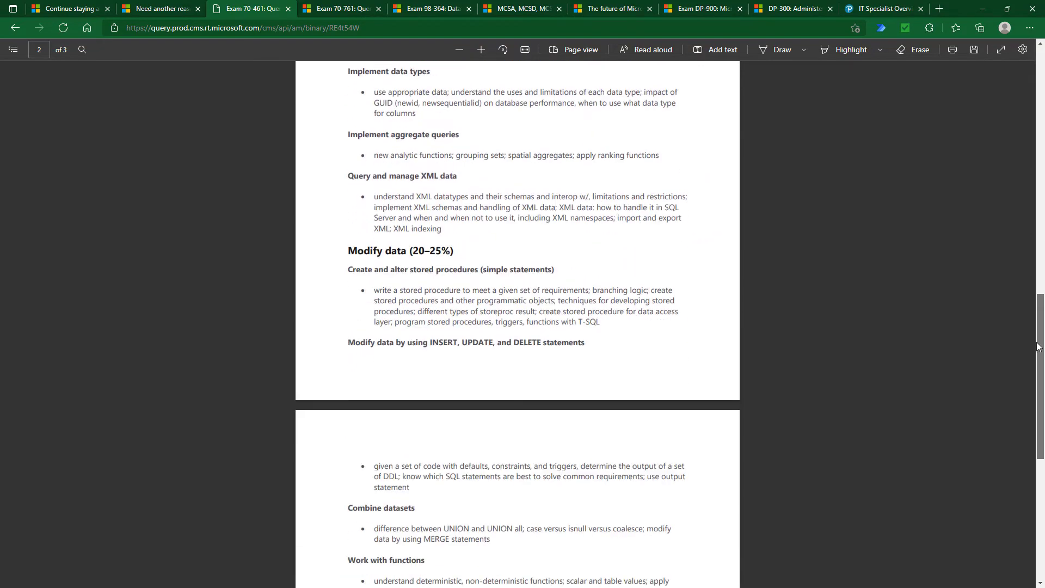
{"action": "scroll", "scroll_direction": "down", "scroll_amount": 3}
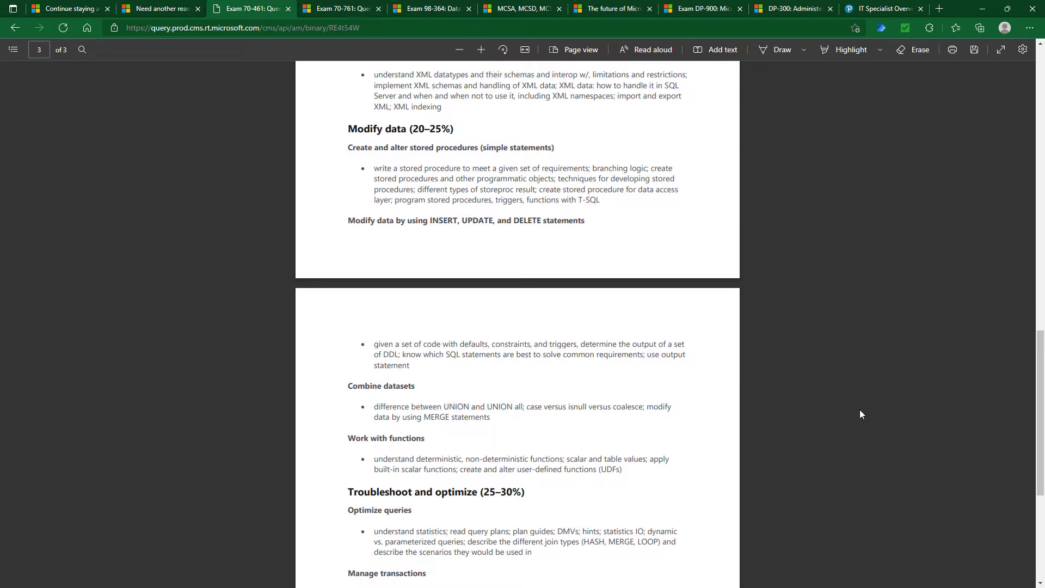
{"action": "scroll", "scroll_direction": "up", "scroll_amount": 3}
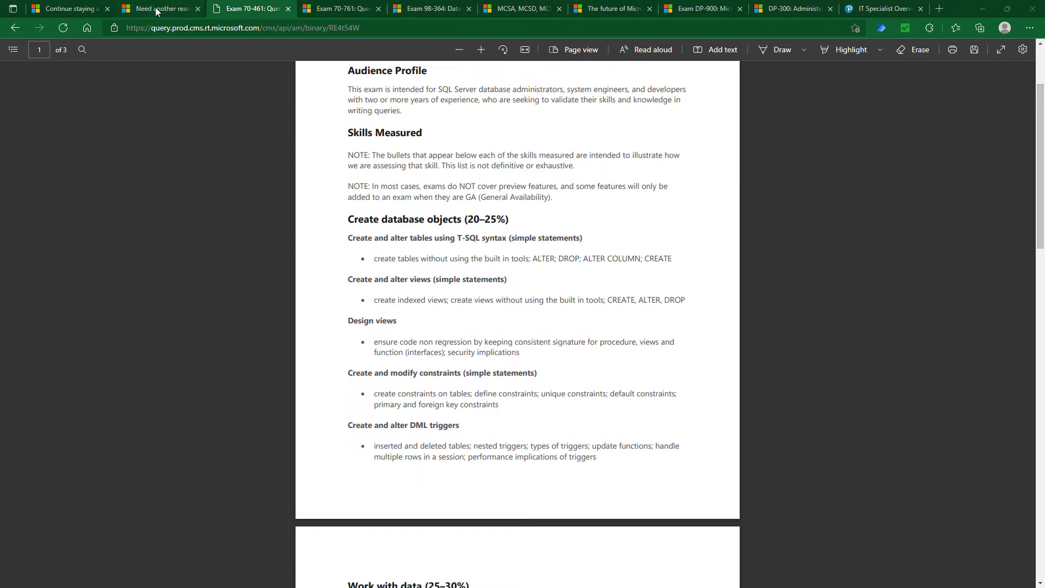
- Switch to the certification-reasons article, clear its highlight, then move to the Udemy 70-461 course
{"action": "left_click", "coordinate": [160, 9]}
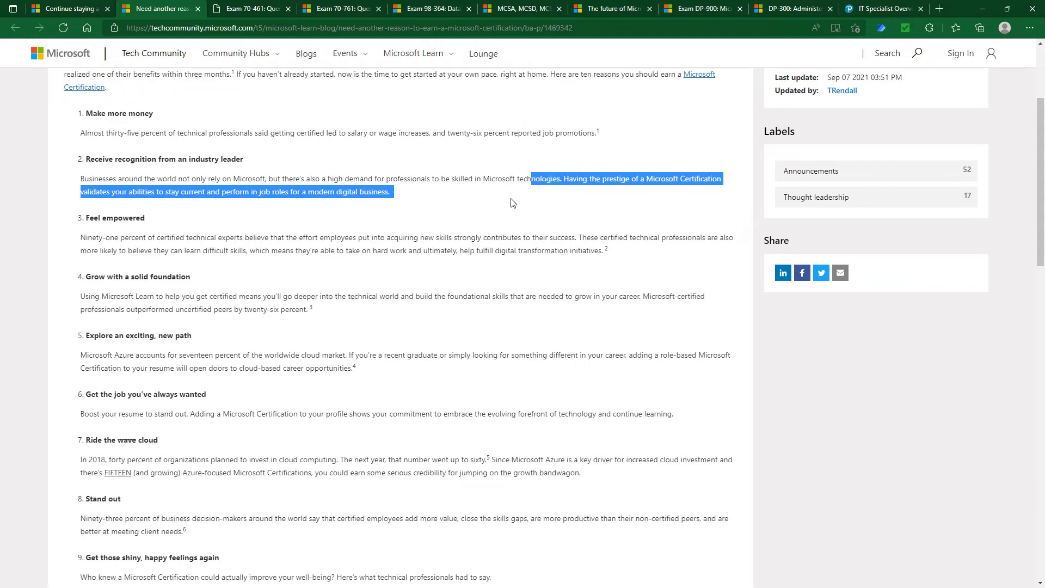
{"action": "left_click", "coordinate": [543, 195]}
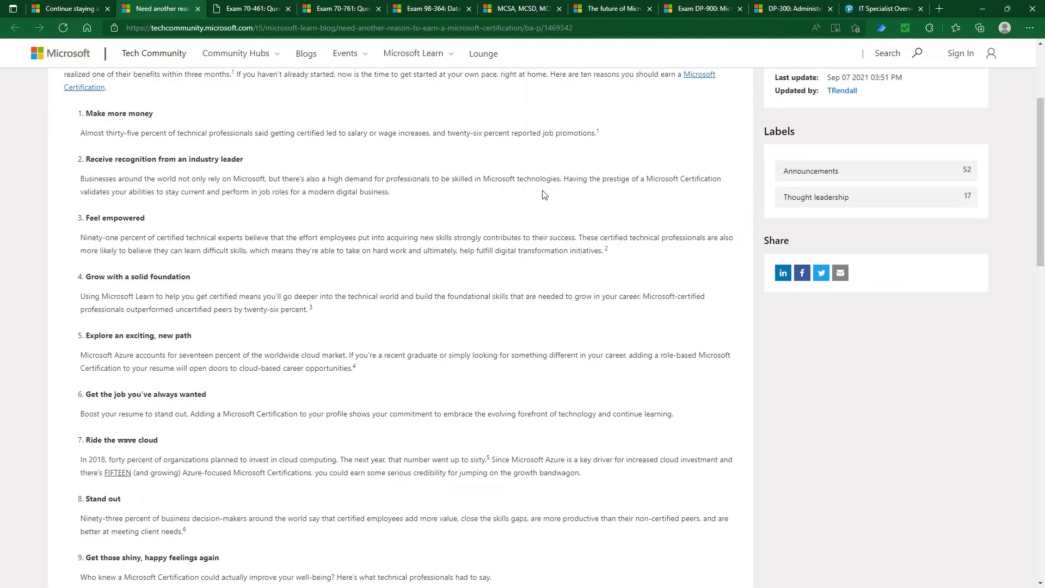
{"action": "mouse_move", "coordinate": [141, 174]}
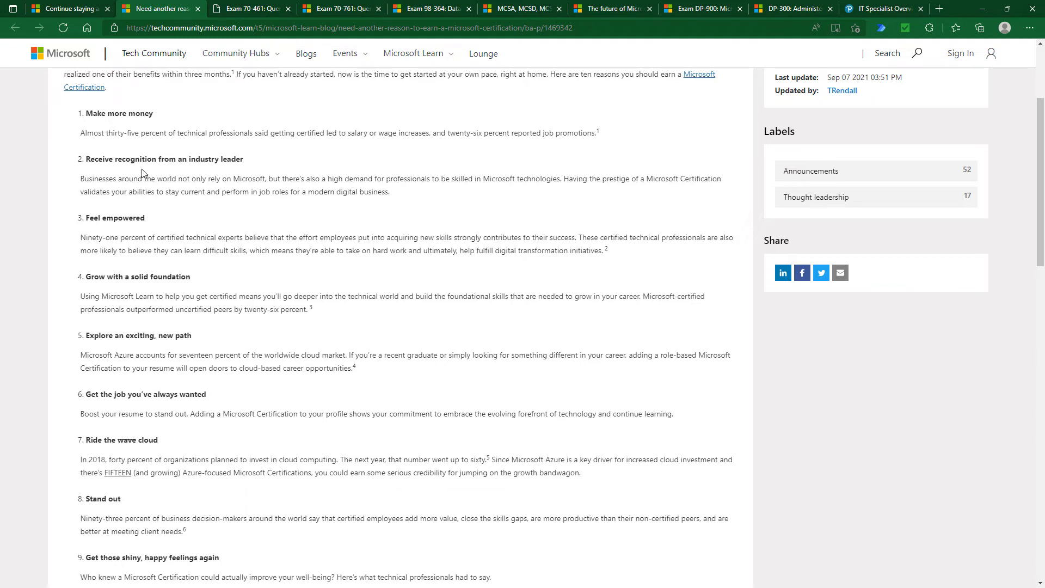
{"action": "double_click", "coordinate": [119, 159]}
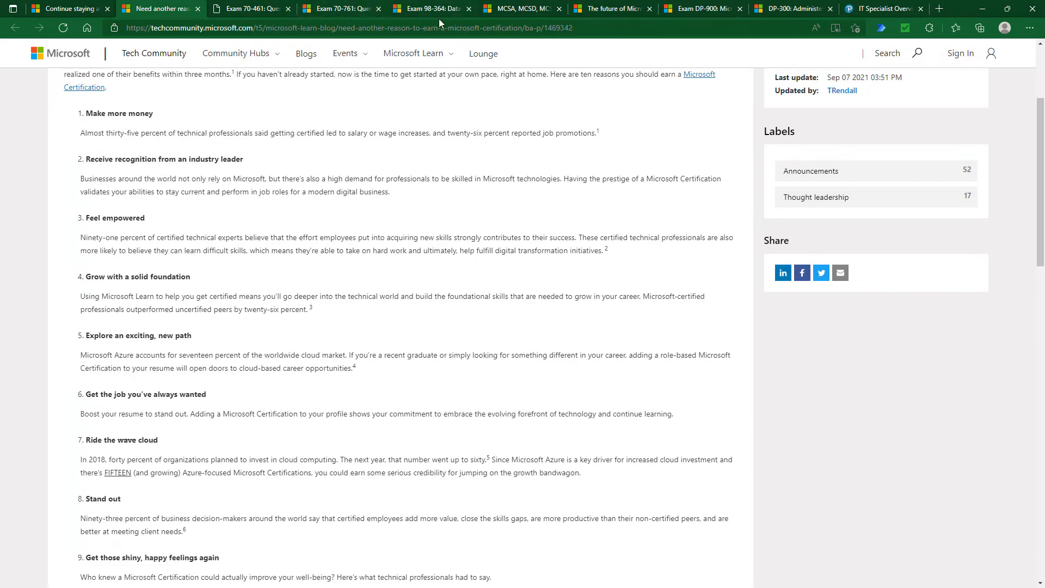
{"action": "left_click", "coordinate": [430, 9]}
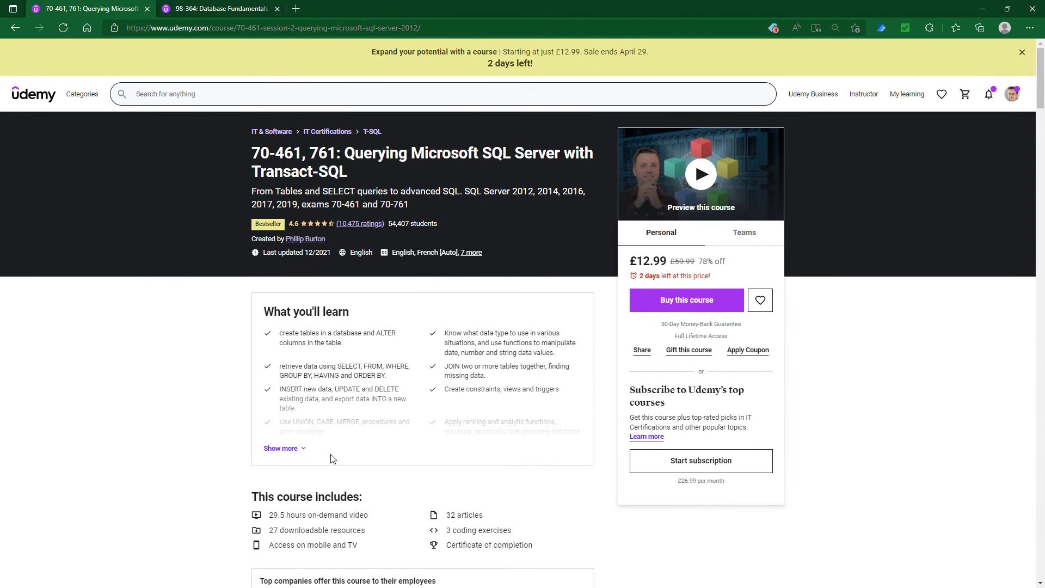
- Highlight the 70-461 exam number and 29.5 hours of video, then return to Microsoft Learn
{"action": "double_click", "coordinate": [271, 153]}
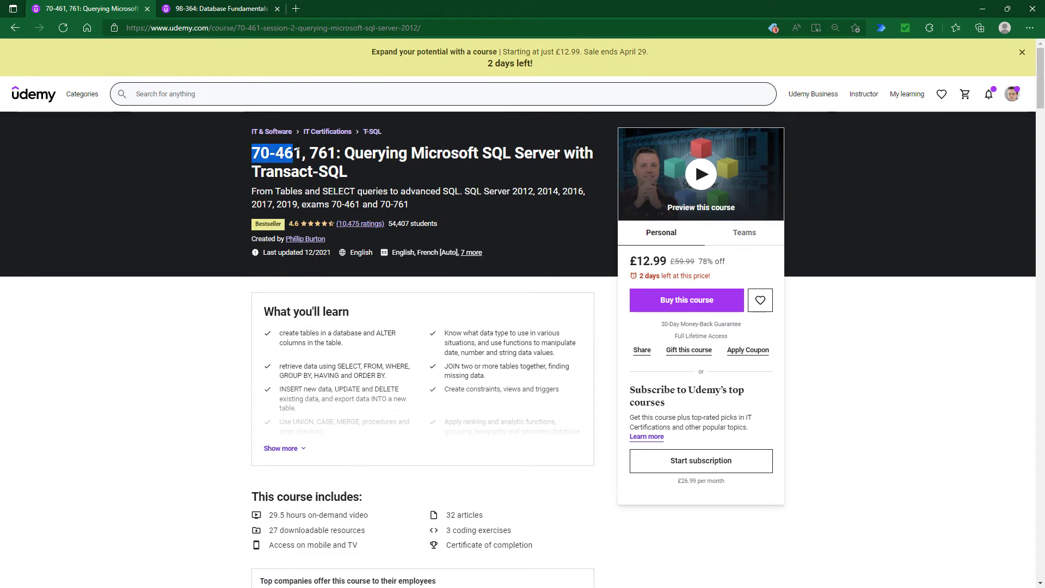
{"action": "double_click", "coordinate": [276, 514]}
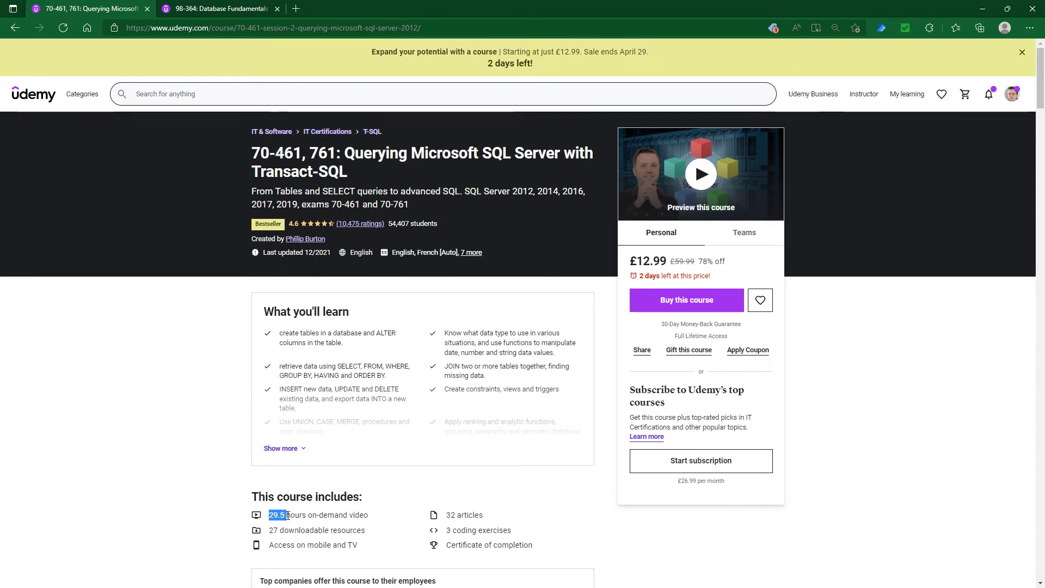
{"action": "left_click", "coordinate": [218, 9]}
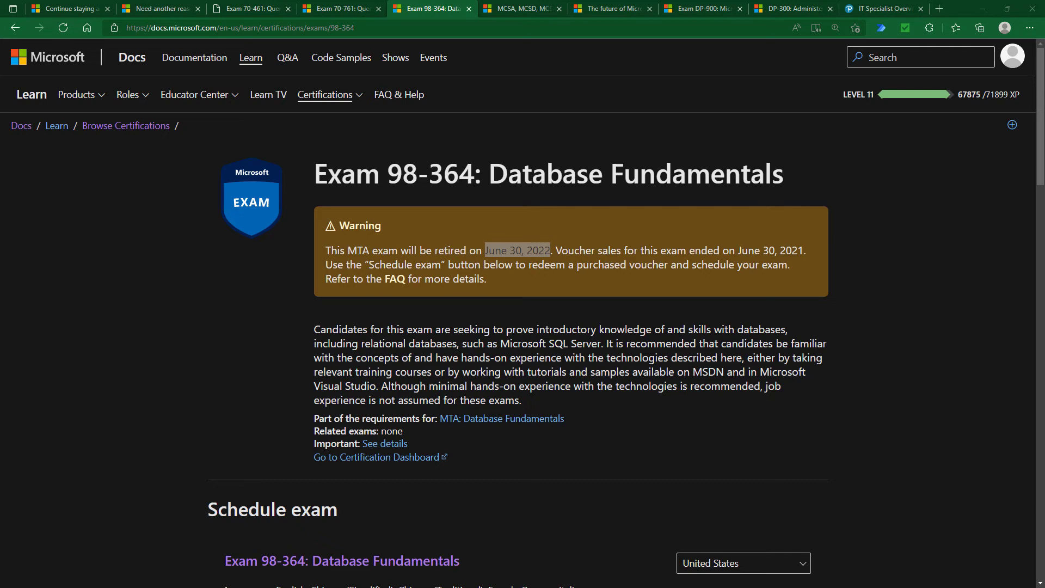
{"action": "mouse_move", "coordinate": [284, 216]}
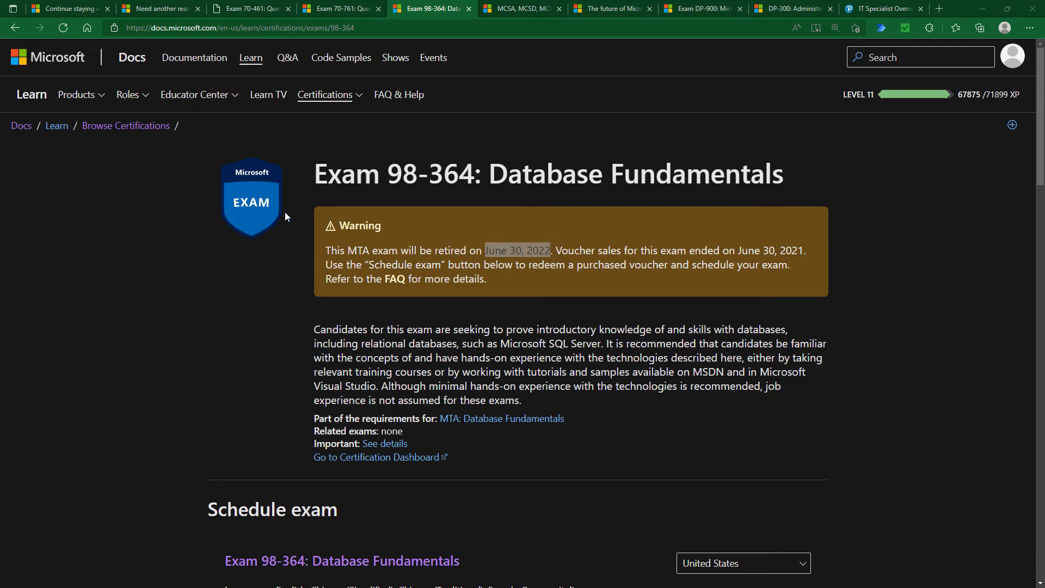
- Highlight 98-364 in the title and scroll to the $127 Schedule exam section
{"action": "double_click", "coordinate": [431, 173]}
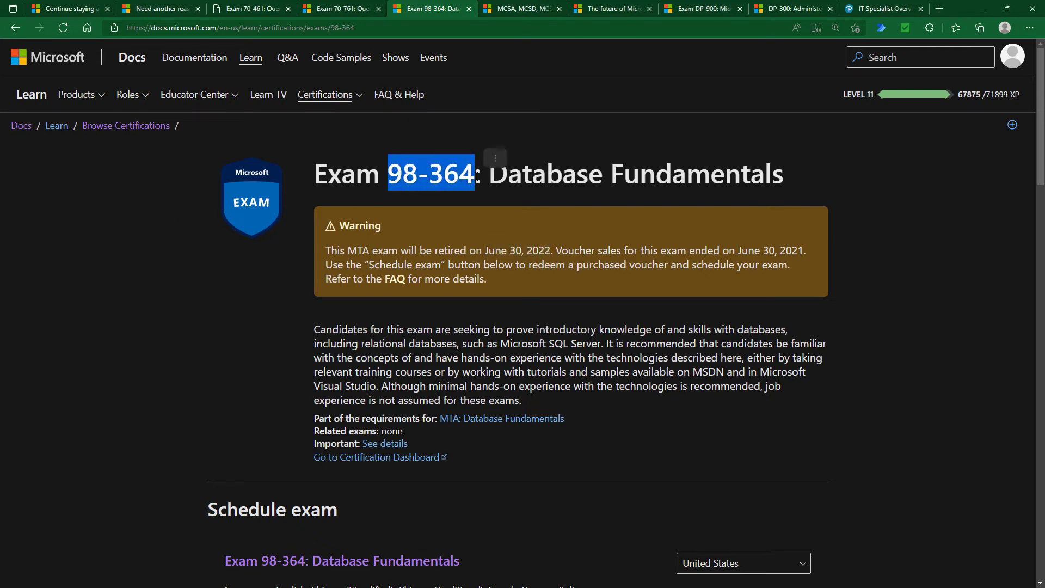
{"action": "scroll", "scroll_direction": "down", "scroll_amount": 3}
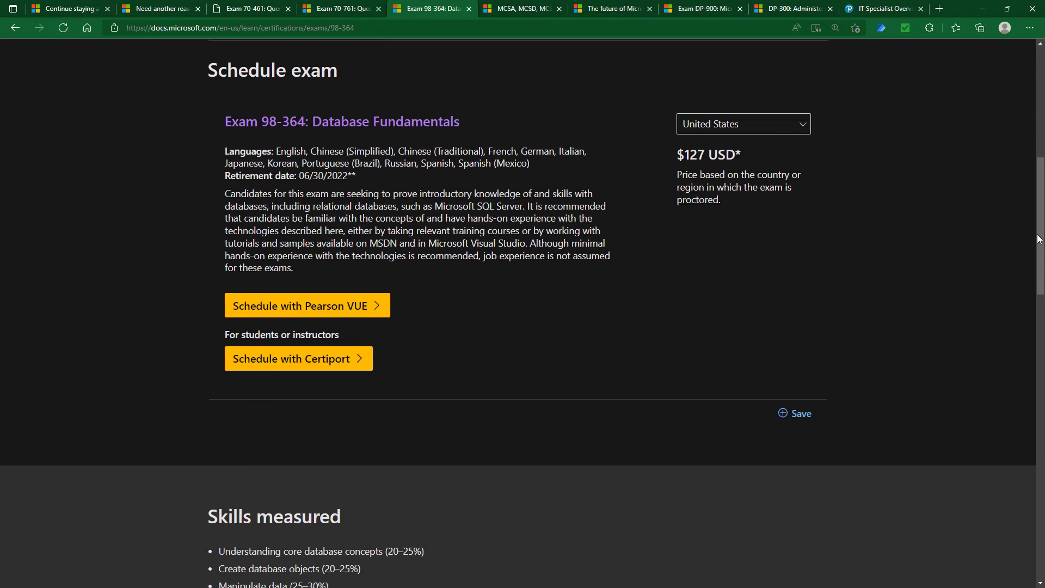
{"action": "scroll", "scroll_direction": "down", "scroll_amount": 3}
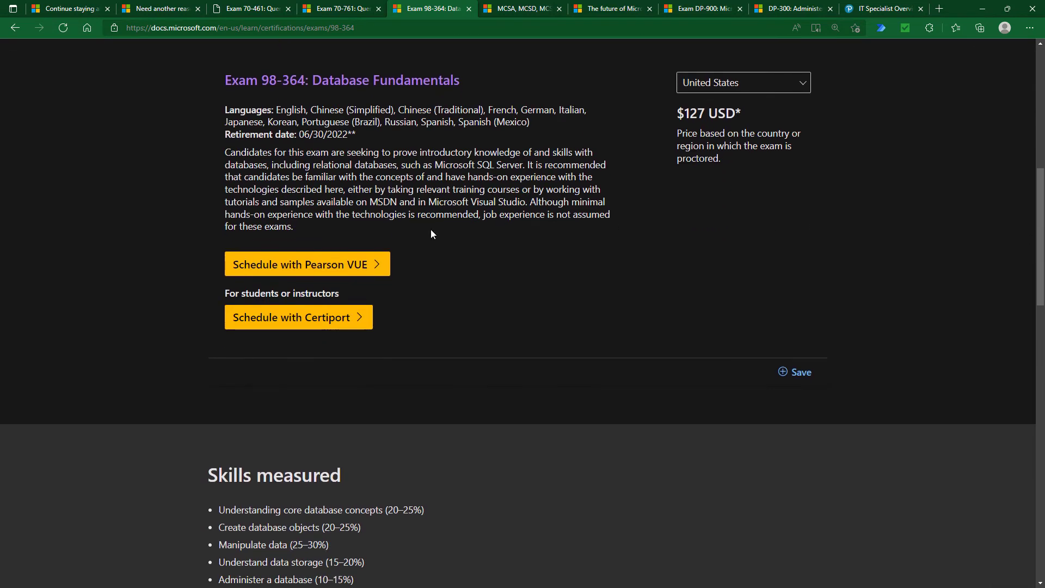
{"action": "mouse_move", "coordinate": [327, 317]}
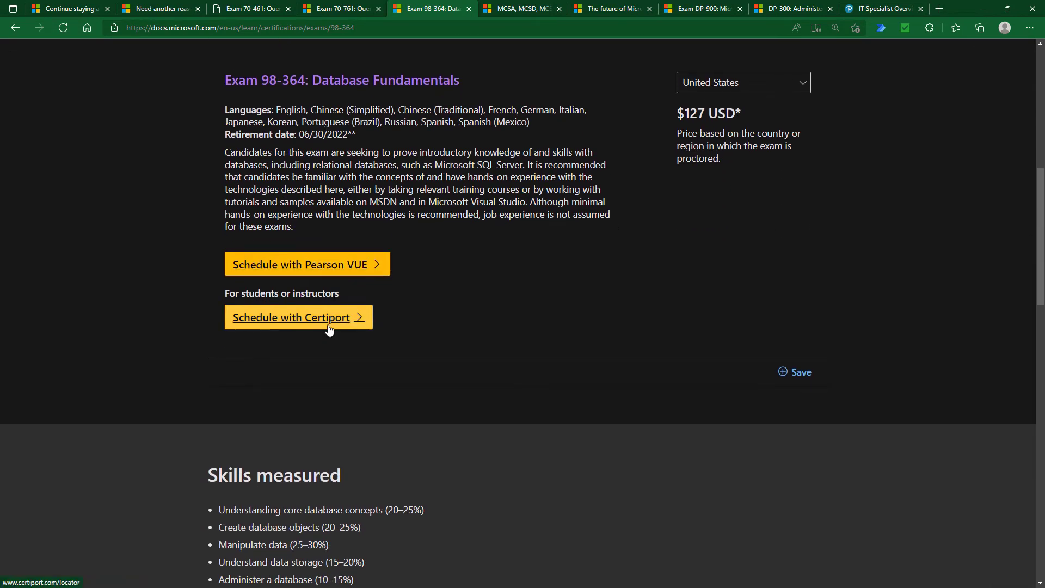
{"action": "mouse_move", "coordinate": [329, 312]}
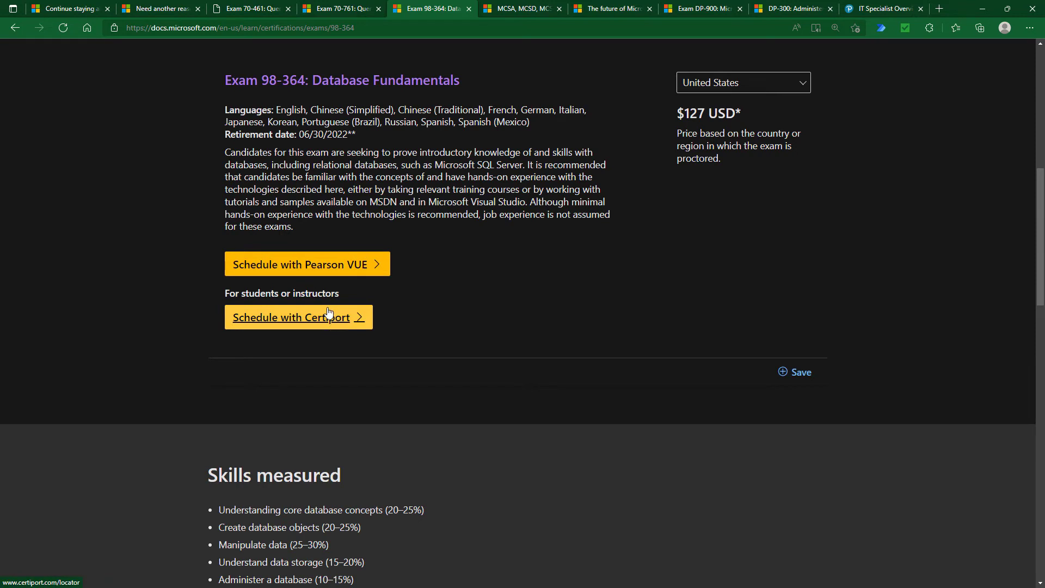
{"action": "mouse_move", "coordinate": [850, 19]}
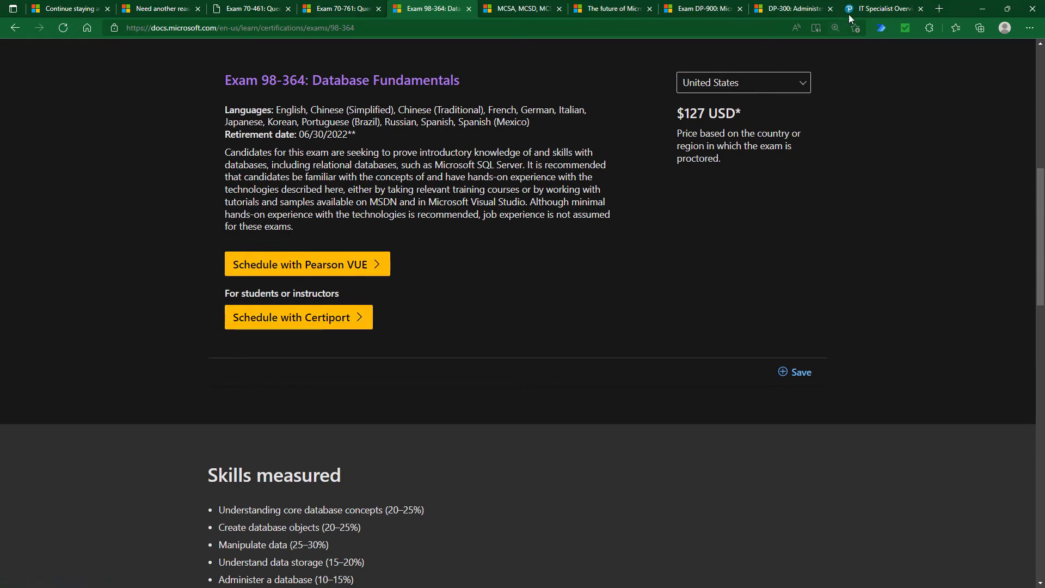
- Go to the Certiport IT Specialist overview and open the Certify pathway card
{"action": "left_click", "coordinate": [883, 8]}
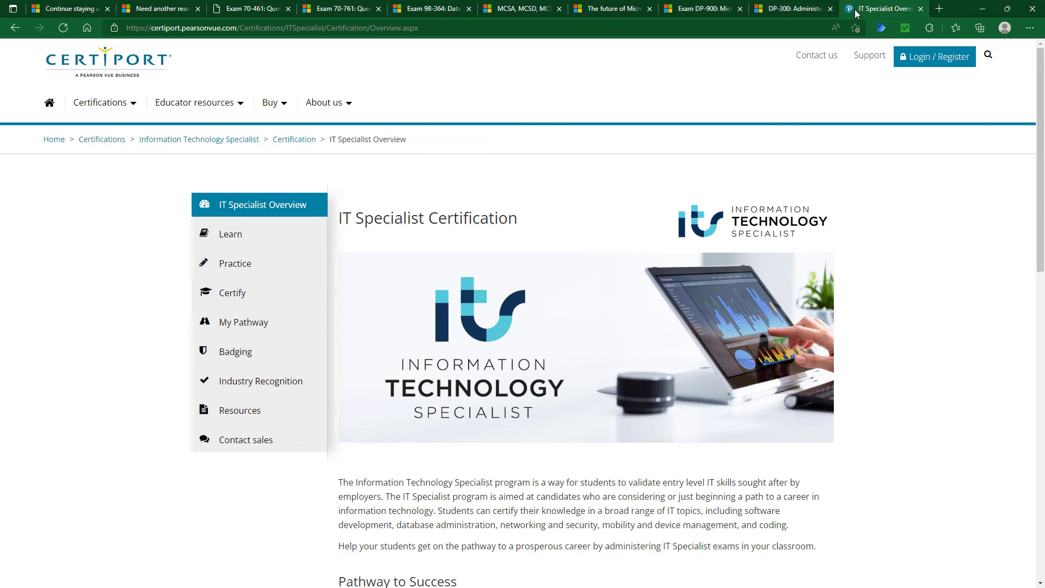
{"action": "mouse_move", "coordinate": [856, 28]}
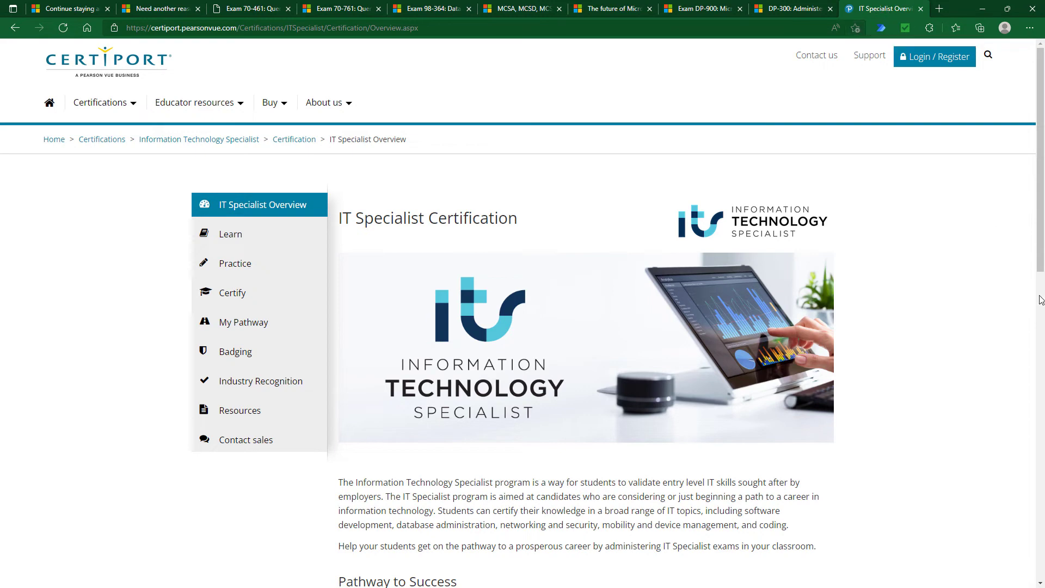
{"action": "scroll", "scroll_direction": "down", "scroll_amount": 3}
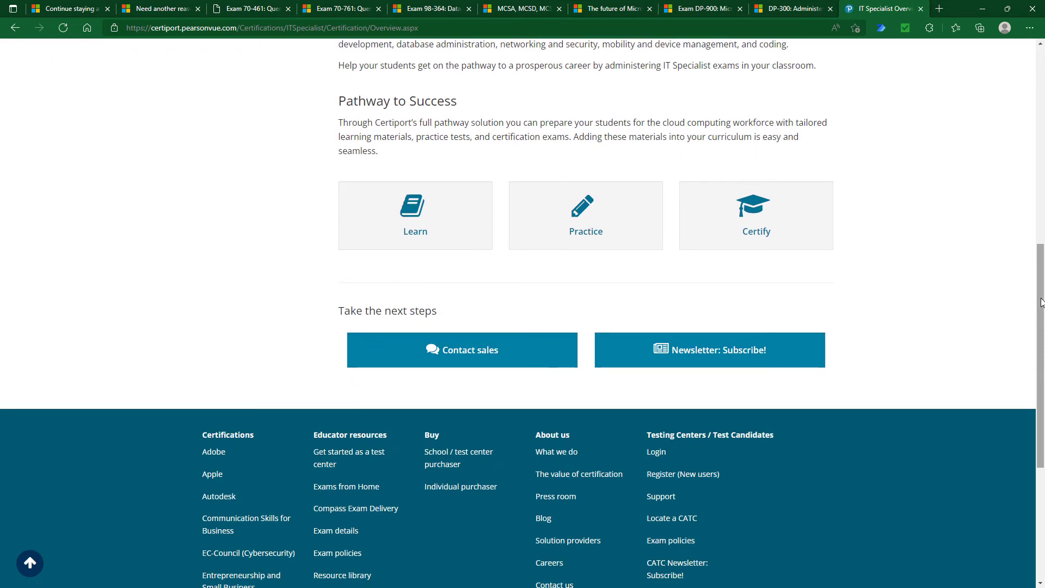
{"action": "mouse_move", "coordinate": [768, 239]}
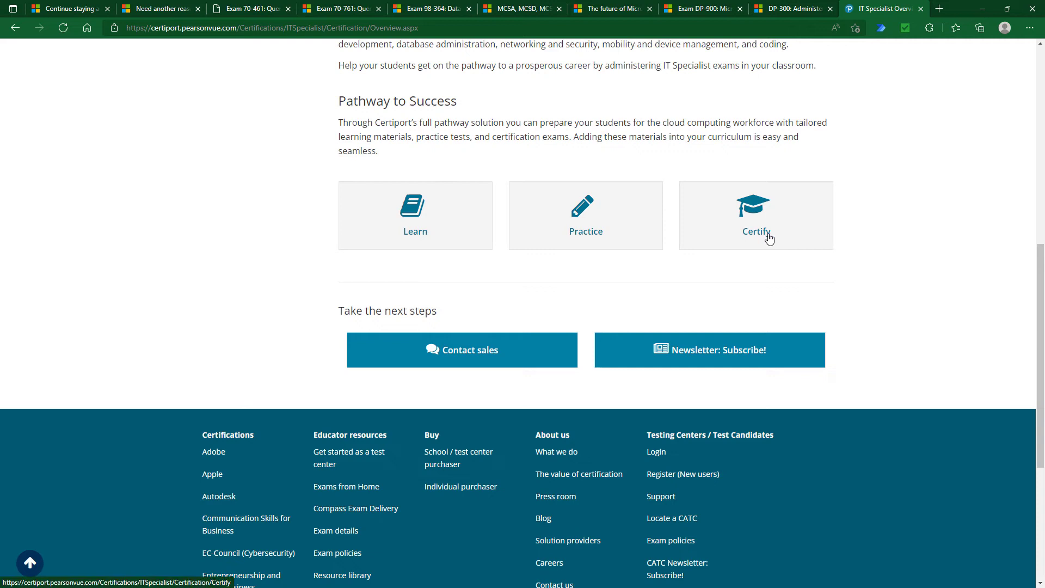
{"action": "left_click", "coordinate": [755, 215]}
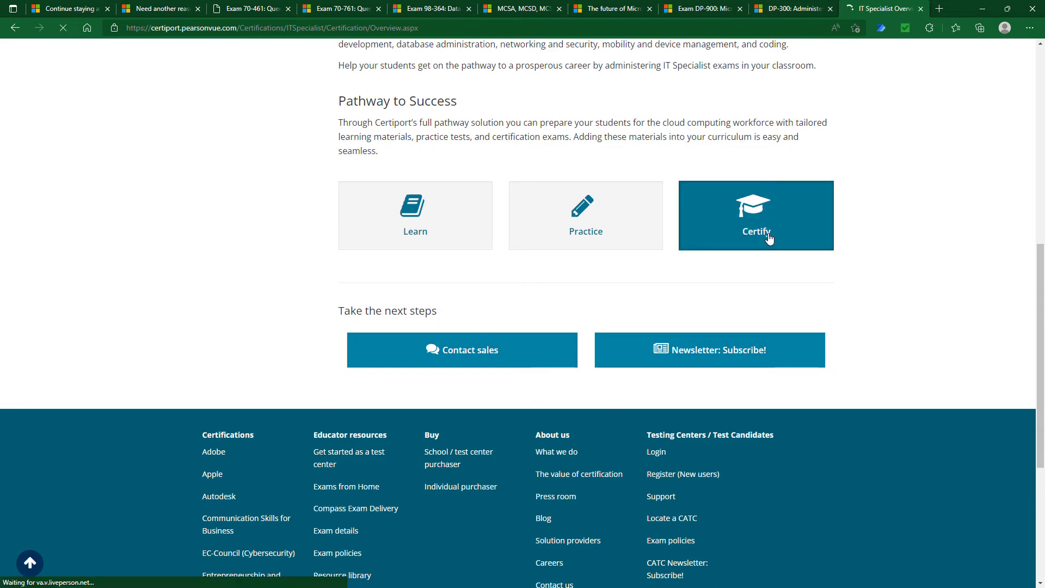
{"action": "left_click", "coordinate": [755, 215]}
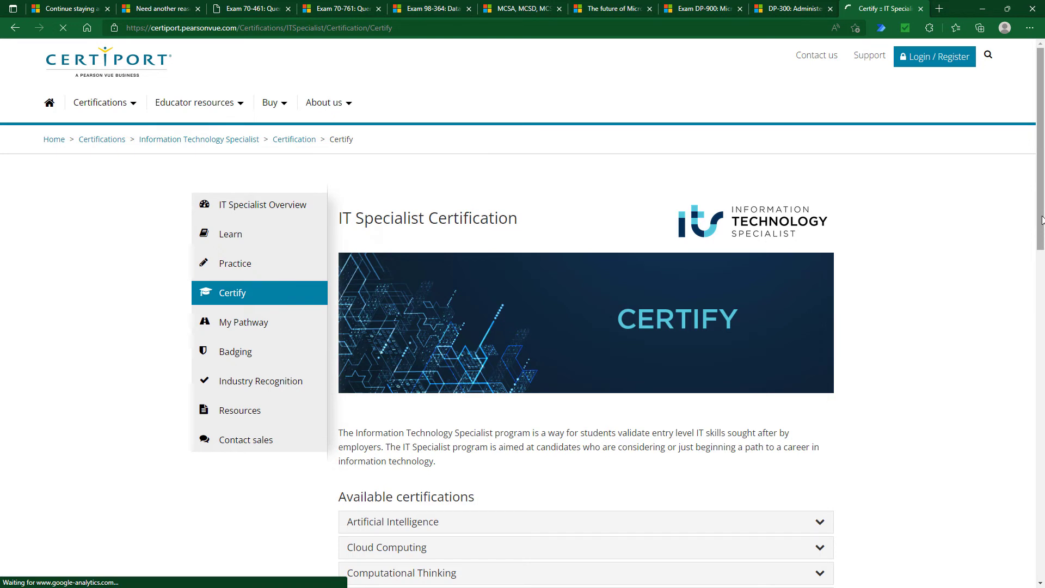
- Expand Databases and highlight 'design and query', 'MySQL' and 'Oracle'
{"action": "scroll", "scroll_direction": "down", "scroll_amount": 3}
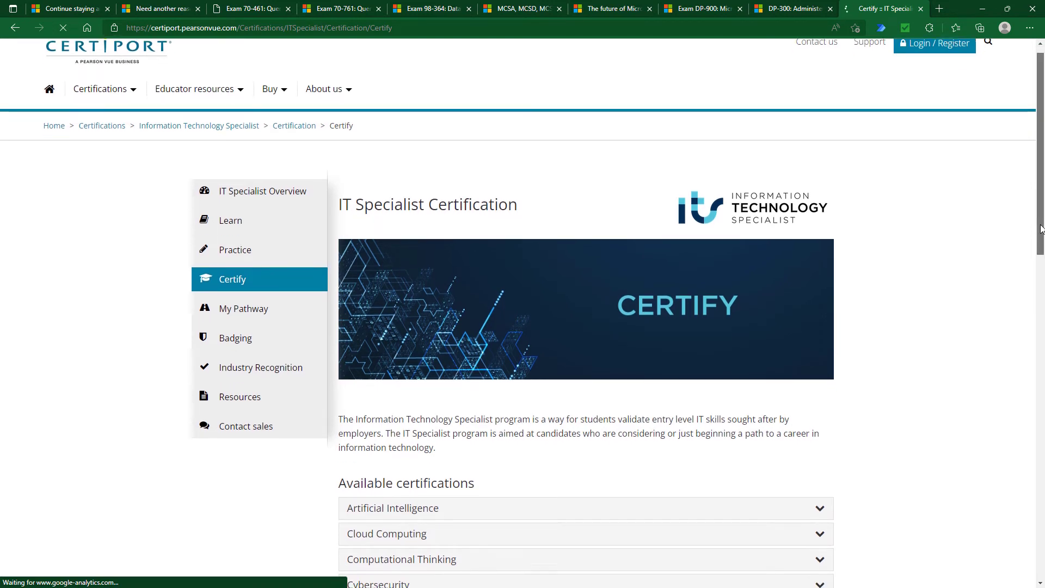
{"action": "scroll", "scroll_direction": "down", "scroll_amount": 3}
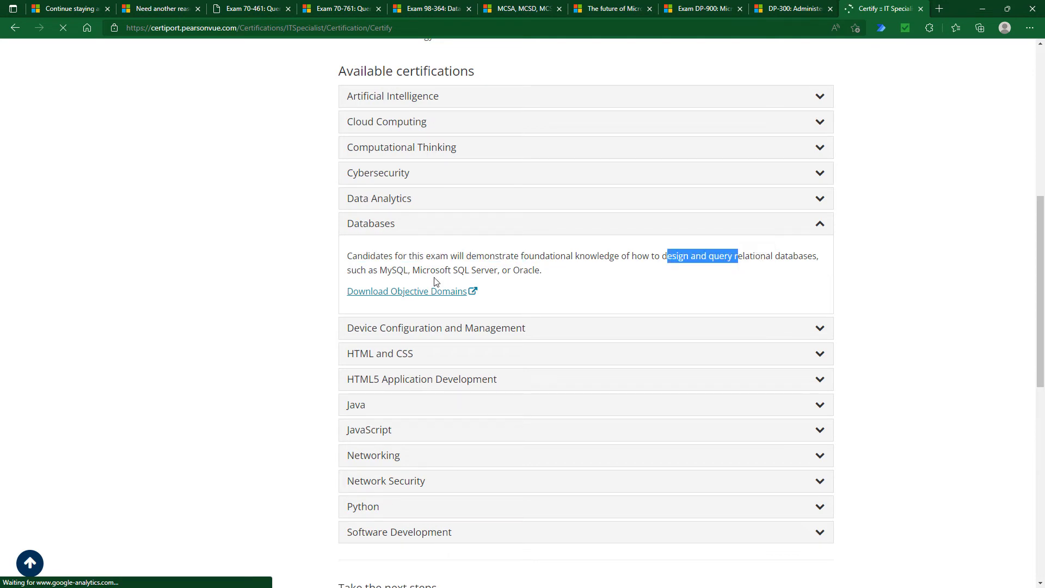
{"action": "double_click", "coordinate": [455, 270]}
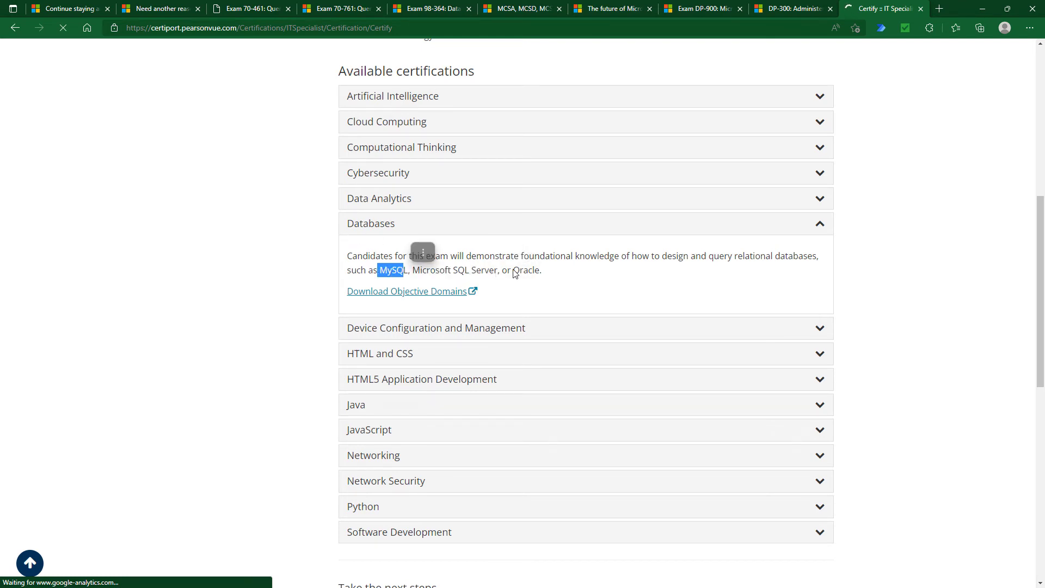
{"action": "double_click", "coordinate": [526, 270]}
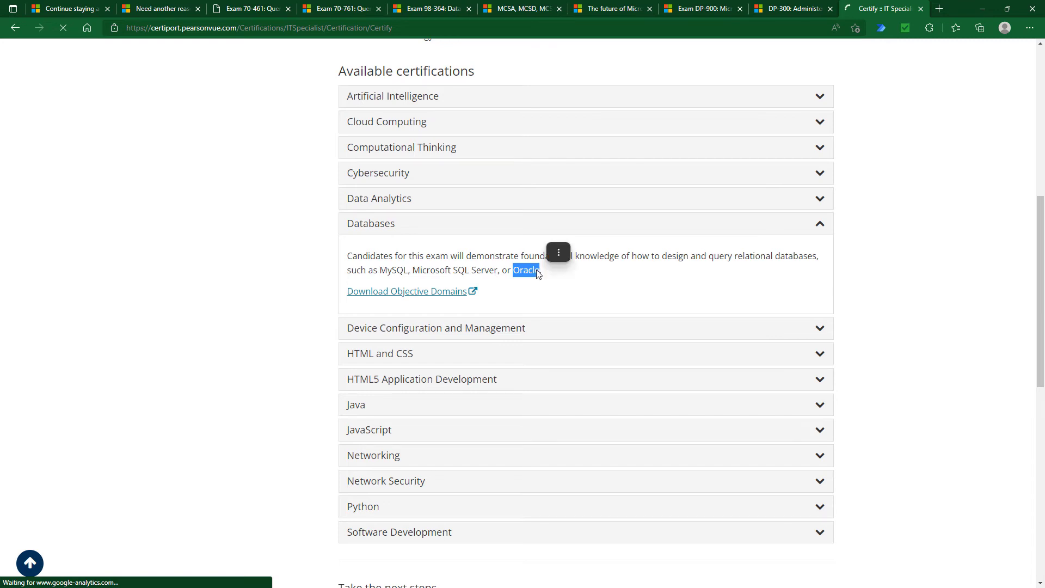
{"action": "left_click", "coordinate": [407, 291]}
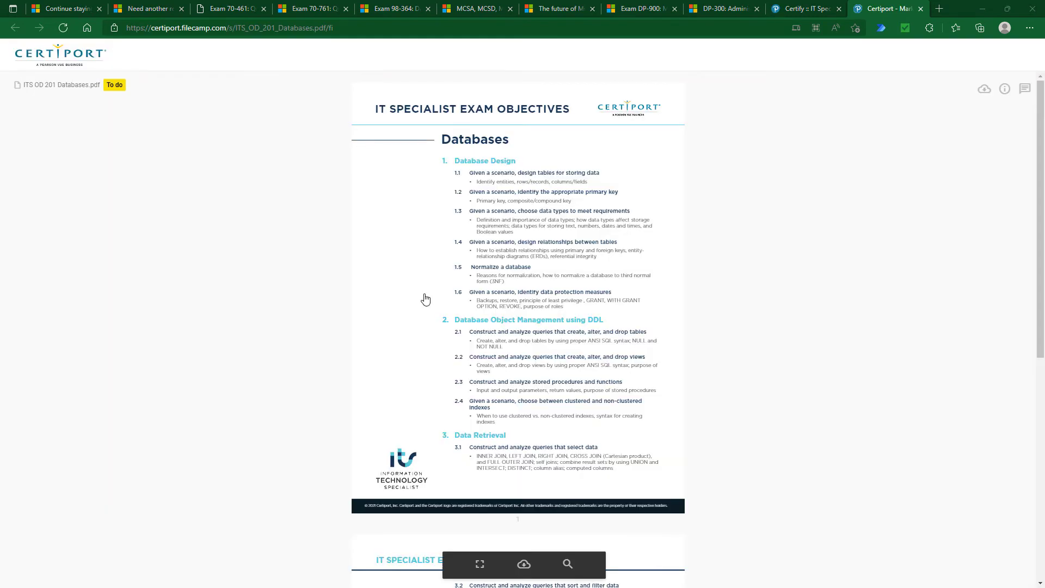
{"action": "mouse_move", "coordinate": [567, 564]}
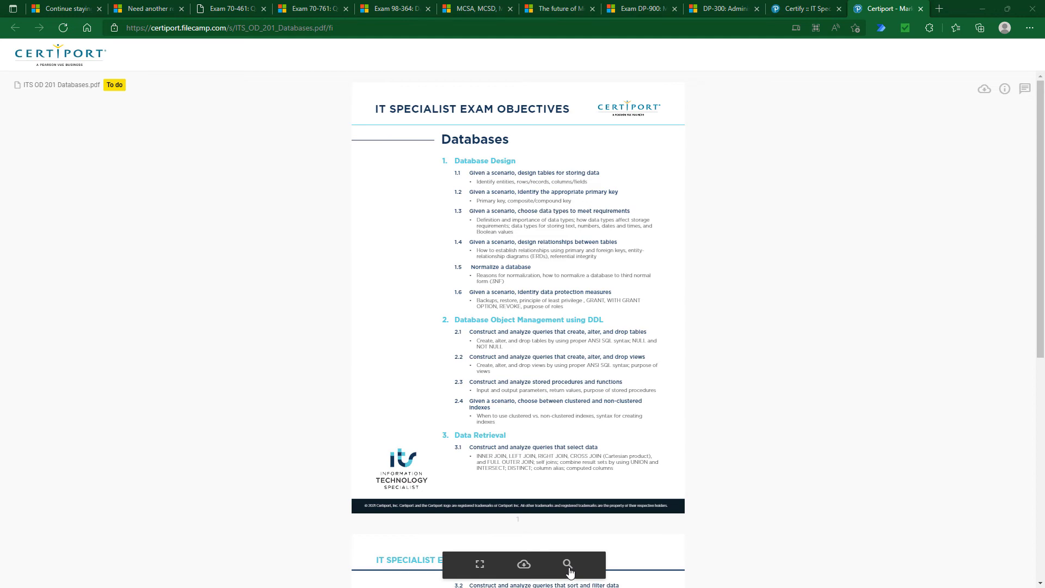
- Zoom into the Databases objectives PDF, read through sections 1–5, then return to Certify
{"action": "left_click", "coordinate": [567, 564]}
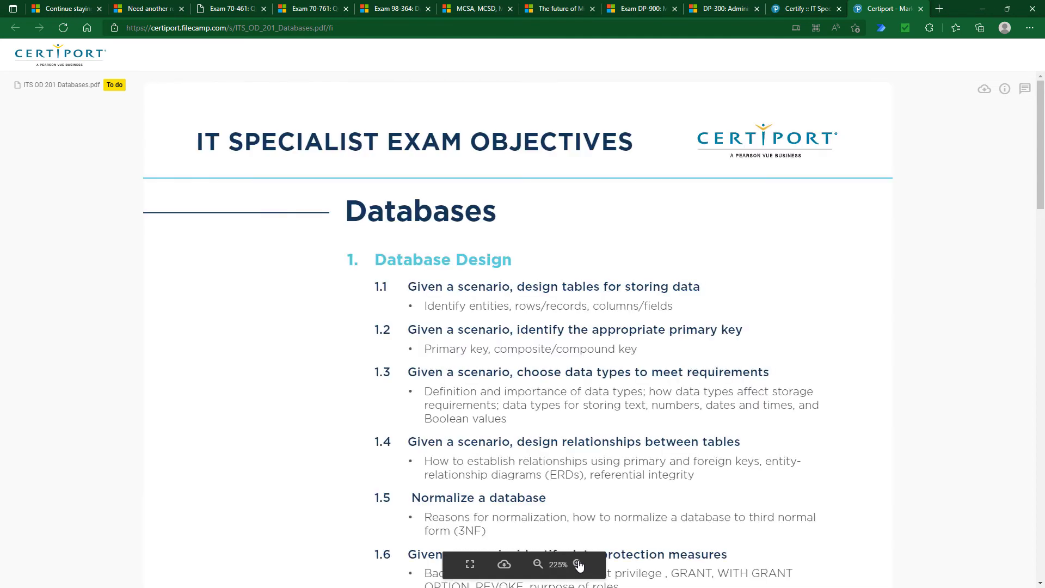
{"action": "scroll", "scroll_direction": "down", "scroll_amount": 3}
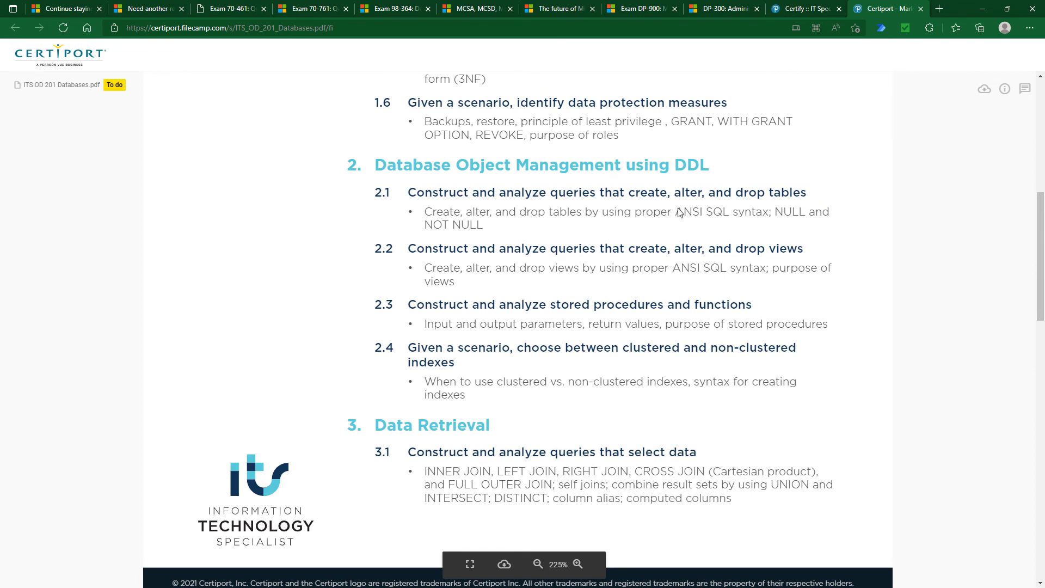
{"action": "mouse_move", "coordinate": [768, 226]}
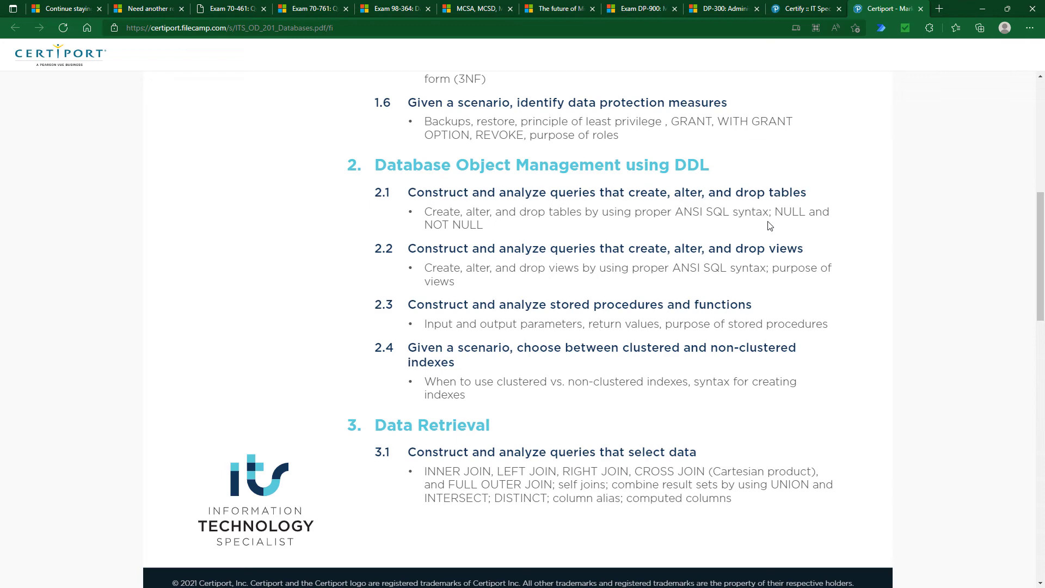
{"action": "mouse_move", "coordinate": [849, 205]}
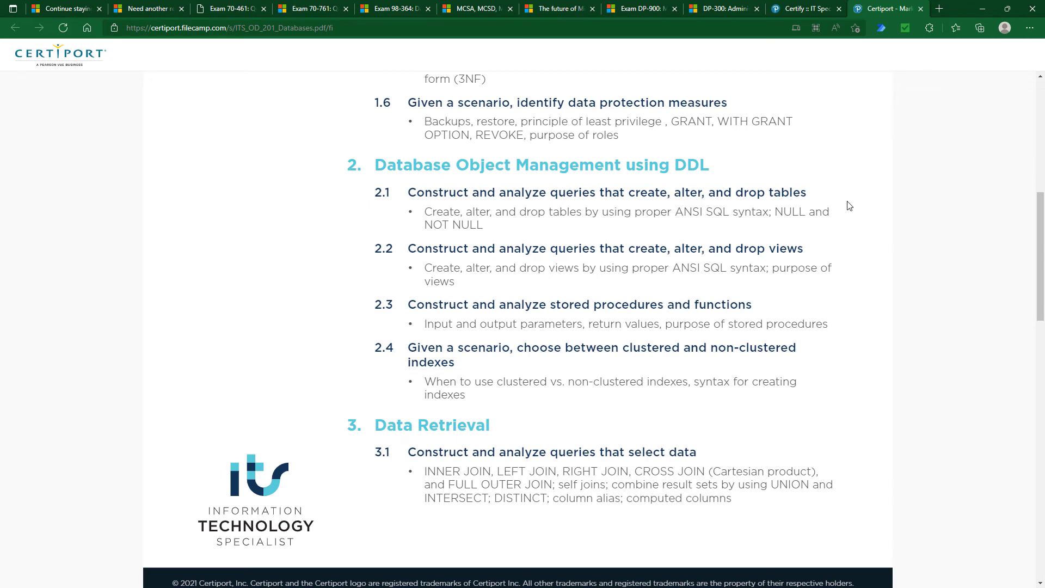
{"action": "scroll", "scroll_direction": "down", "scroll_amount": 3}
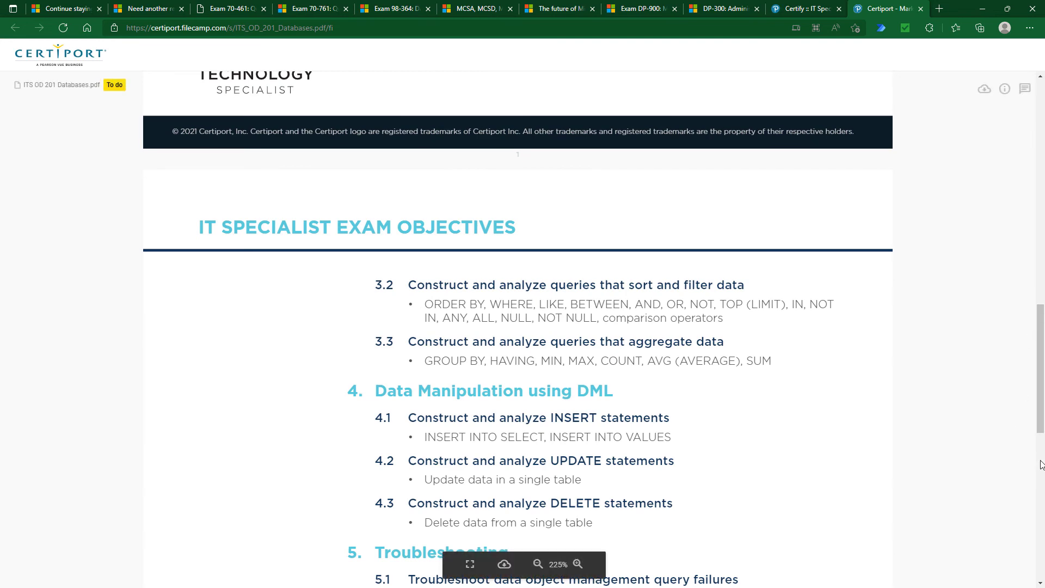
{"action": "scroll", "scroll_direction": "down", "scroll_amount": 3}
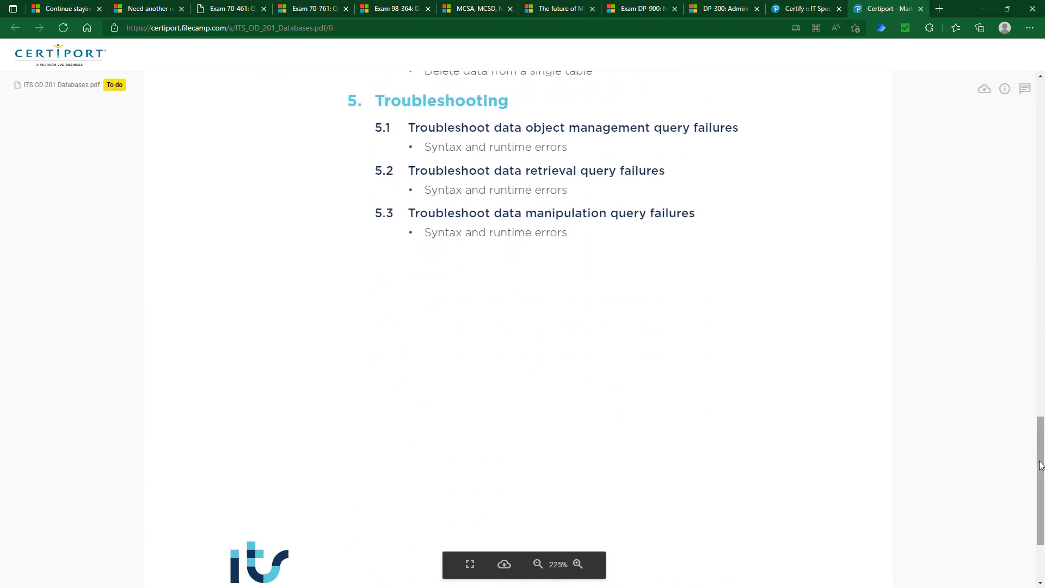
{"action": "scroll", "scroll_direction": "up", "scroll_amount": 3}
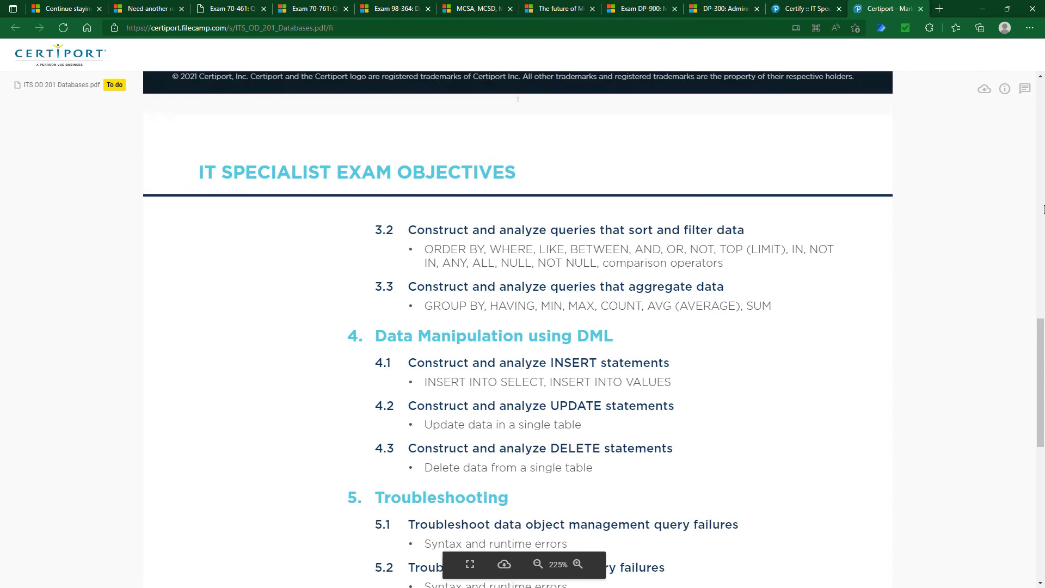
{"action": "scroll", "scroll_direction": "up", "scroll_amount": 3}
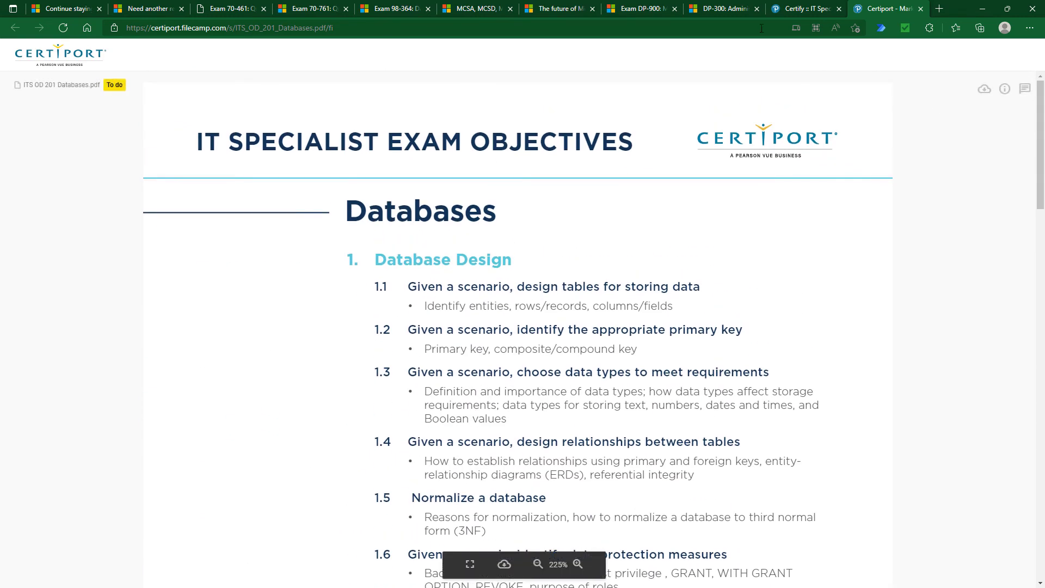
{"action": "left_click", "coordinate": [803, 9]}
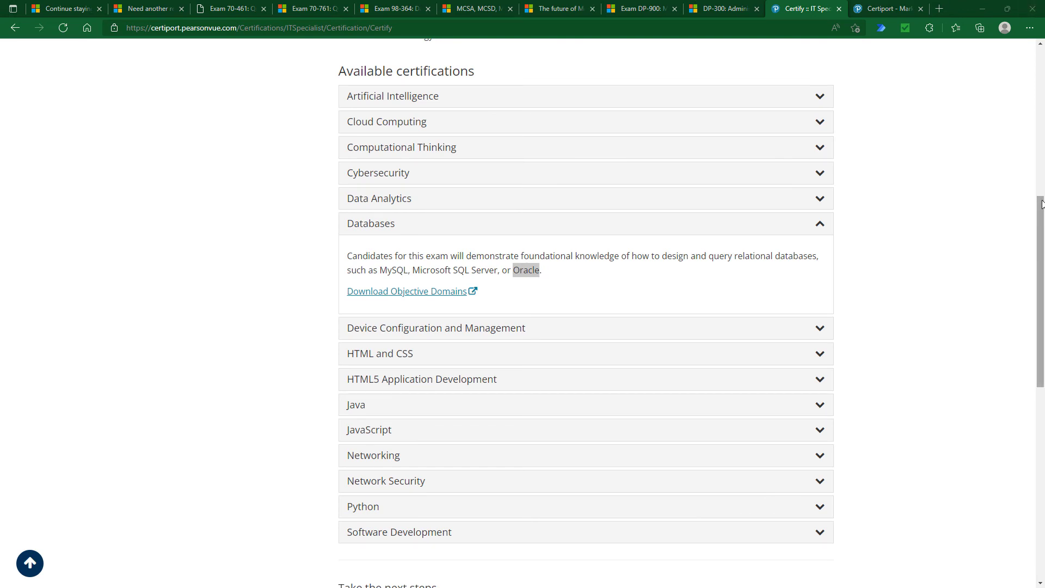
- Scroll up slightly on the Certify page with Databases expanded
{"action": "scroll", "scroll_direction": "up", "scroll_amount": 3}
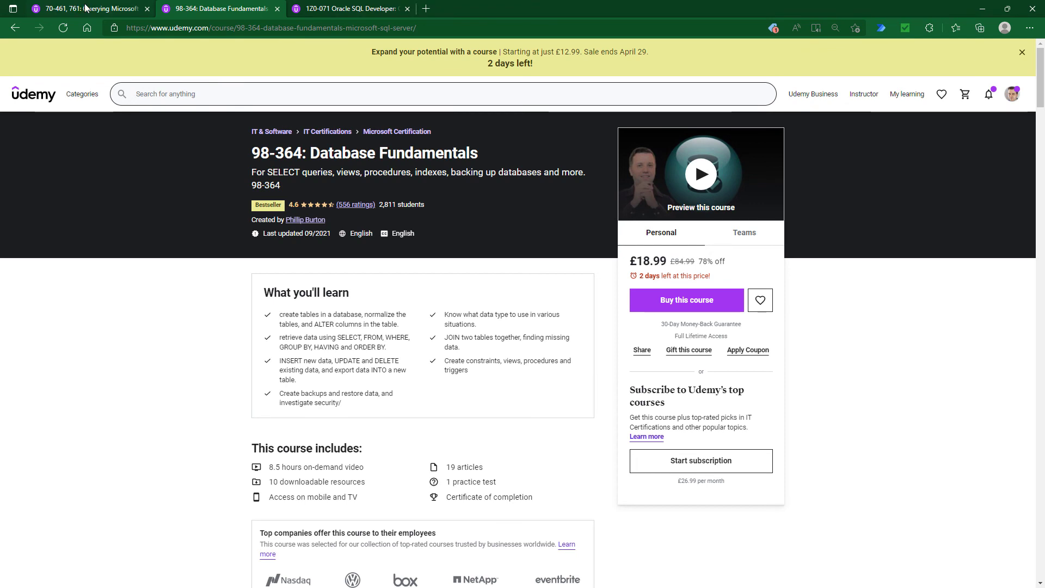
- Move from the 70-461 course to the Oracle SQL Developer course and highlight 1Z0-071
{"action": "left_click", "coordinate": [87, 9]}
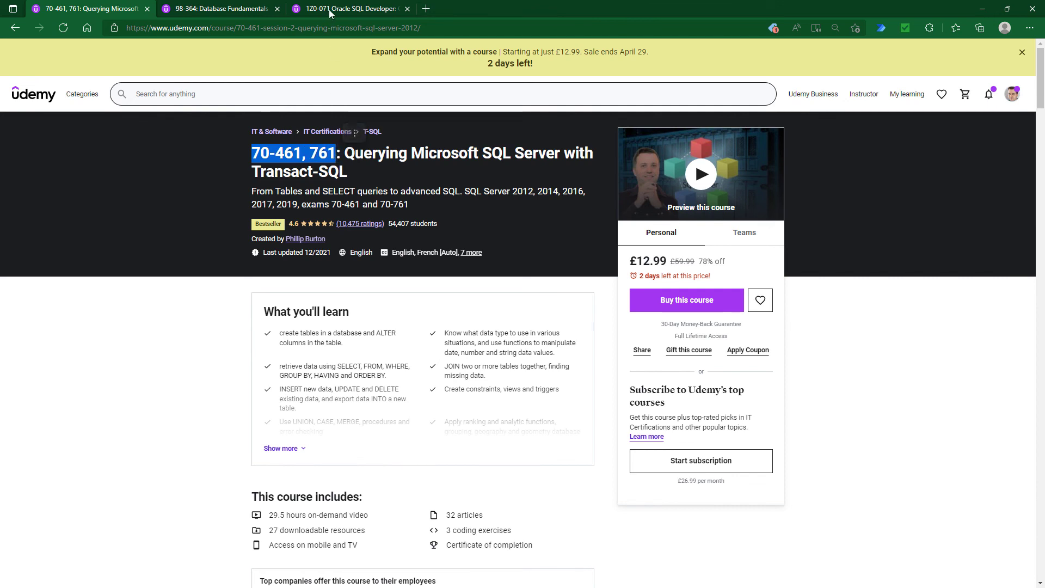
{"action": "left_click", "coordinate": [346, 9]}
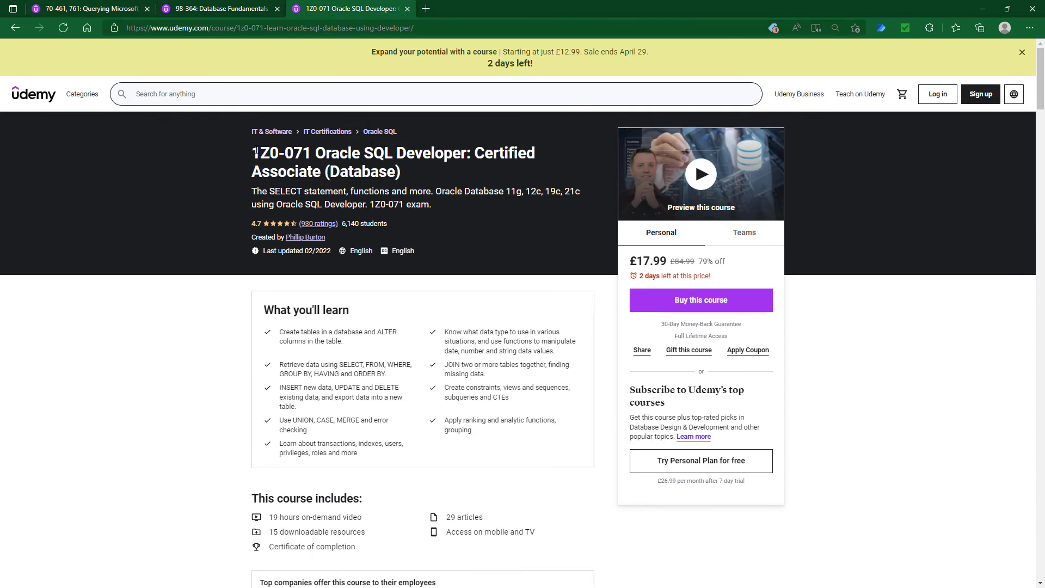
{"action": "double_click", "coordinate": [280, 153]}
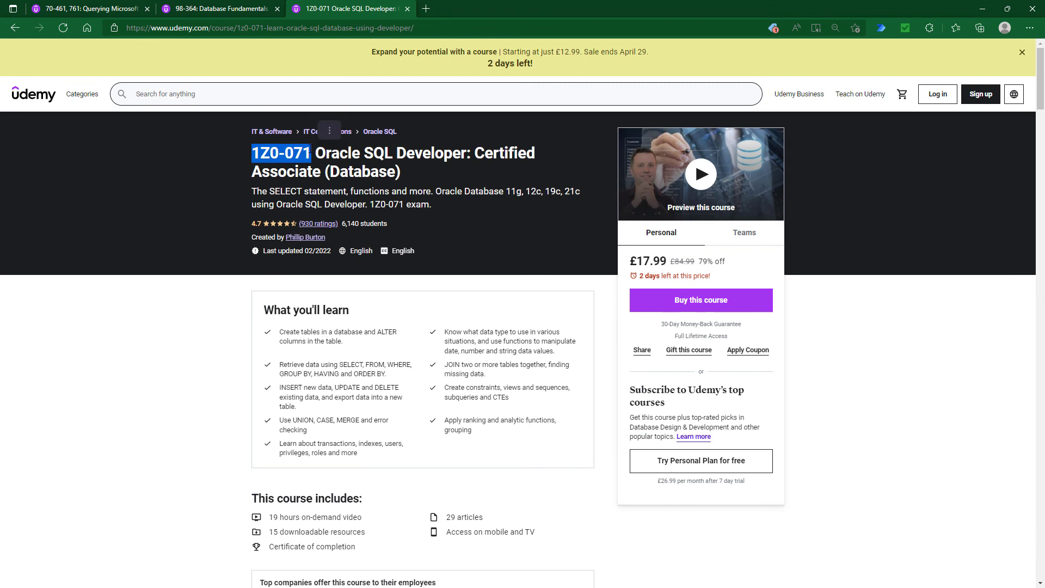
{"action": "mouse_move", "coordinate": [327, 131]}
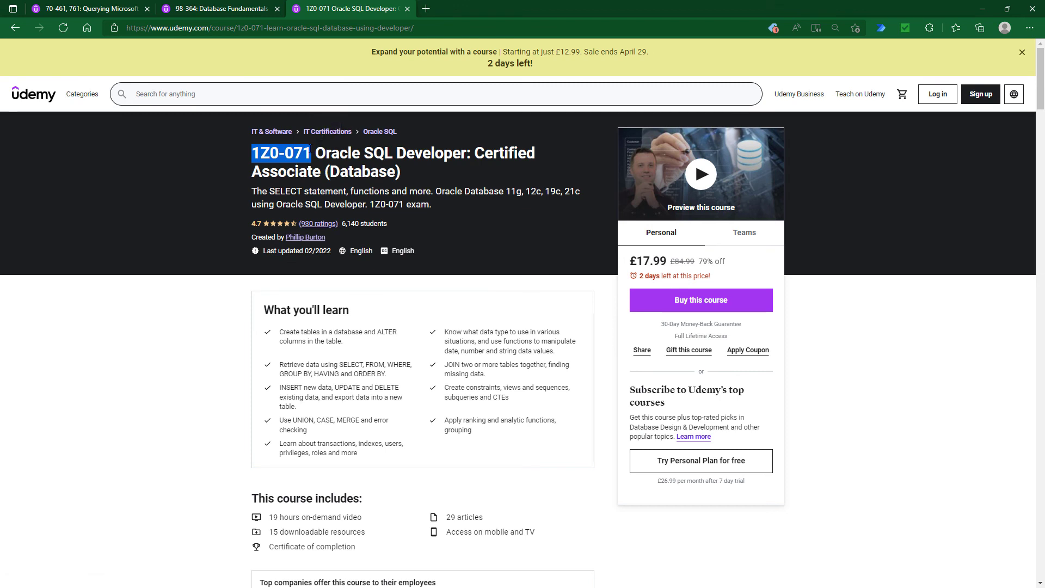